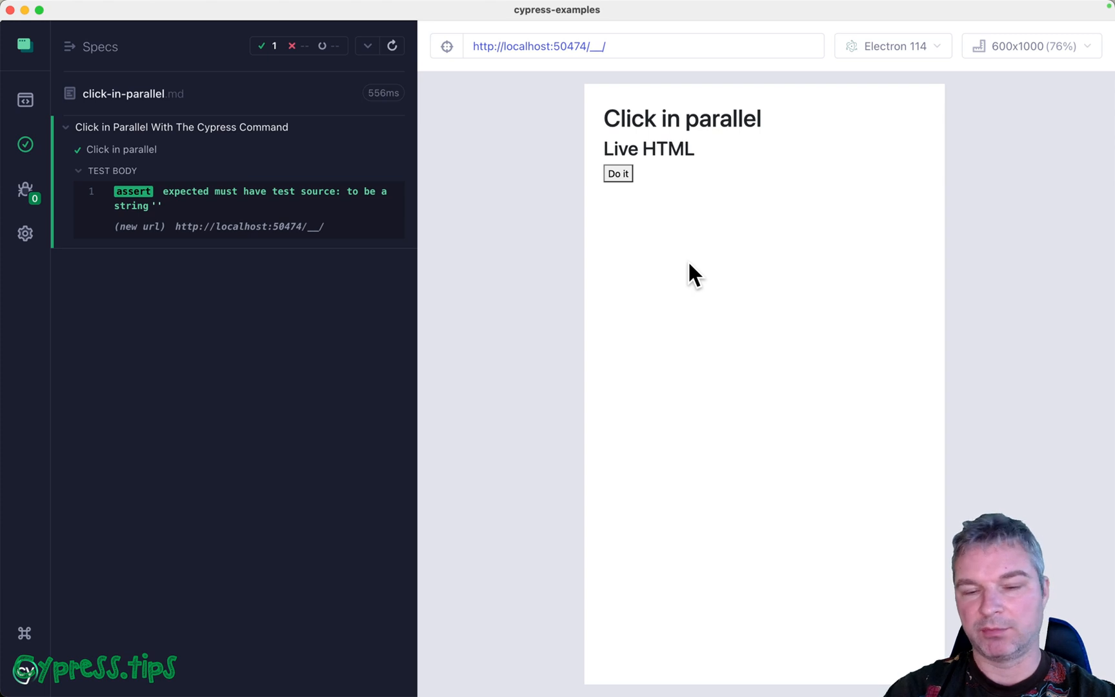
# Step: Press Do it on the demo page, again after reloading, so the output shows Finished
pyautogui.click(617, 173)
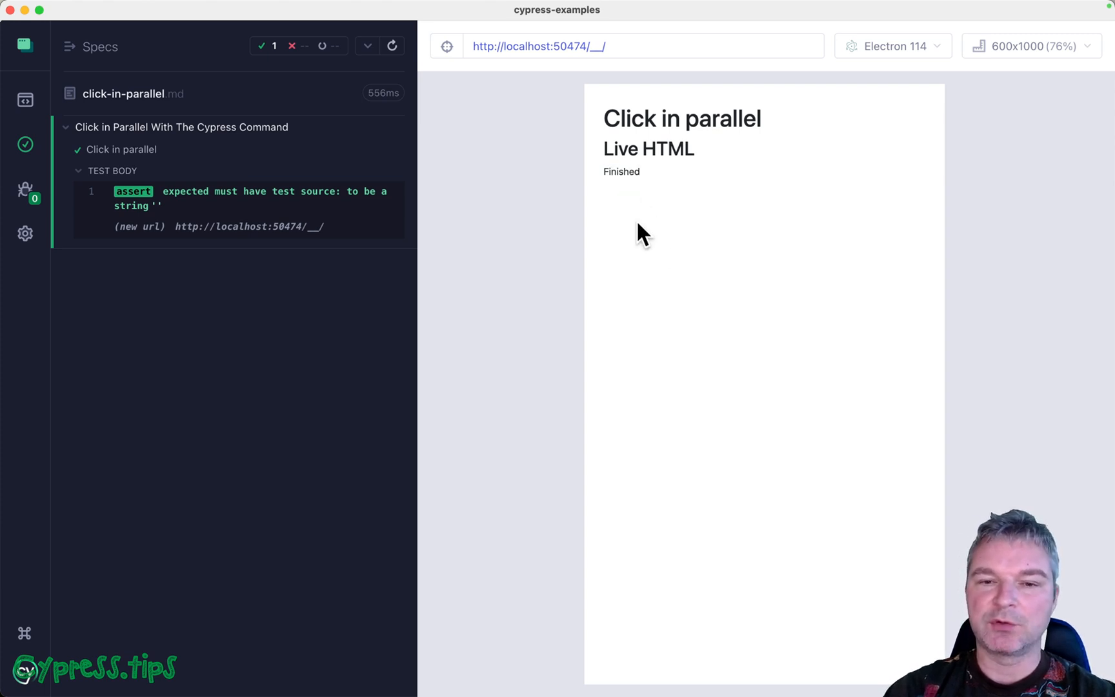
pyautogui.moveTo(354, 369)
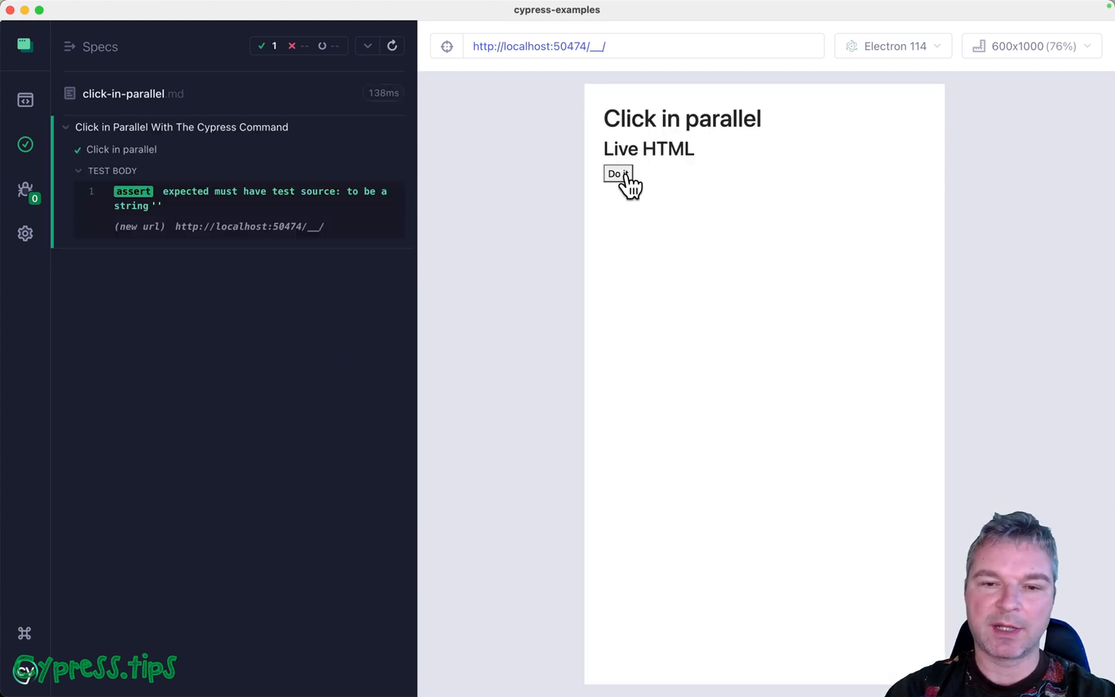
pyautogui.click(617, 173)
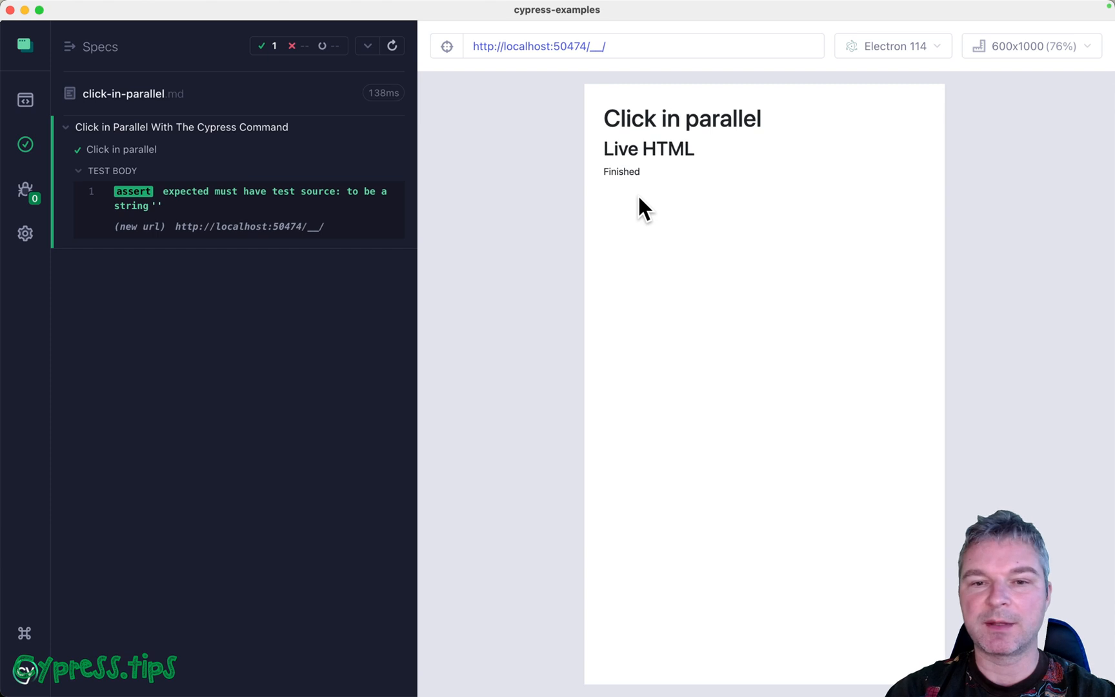
pyautogui.moveTo(632, 248)
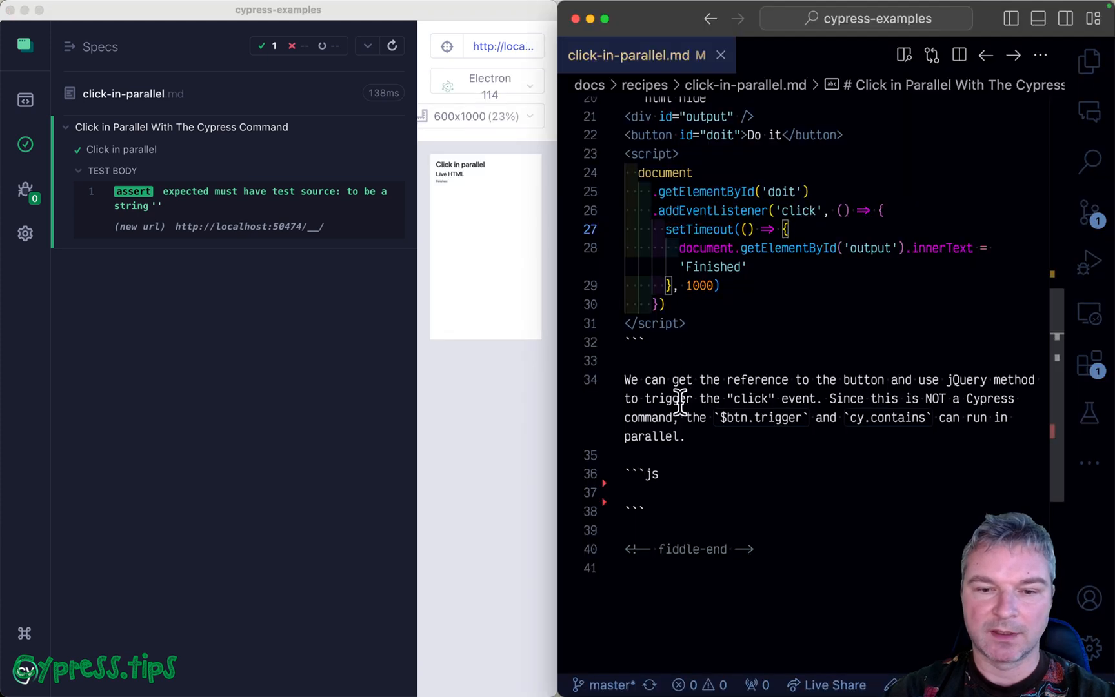
# Step: Type cy.contains('button', 'Do it').click() and cy.contains('Finished') in the js block, then save
pyautogui.scroll(-3)
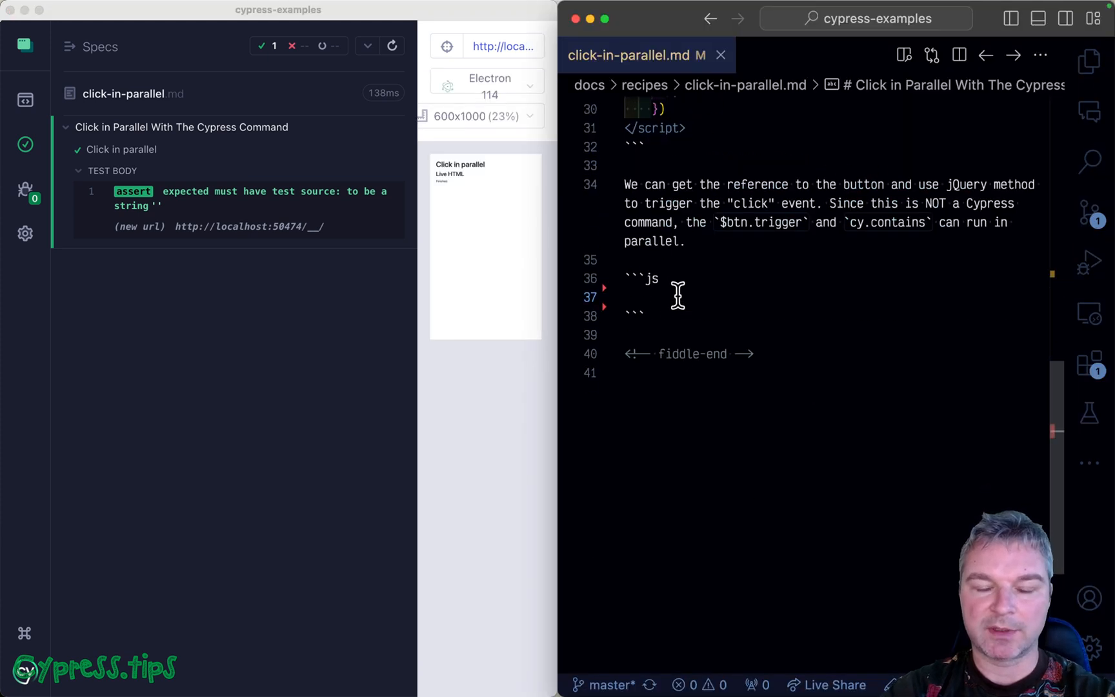
pyautogui.write('cy.con')
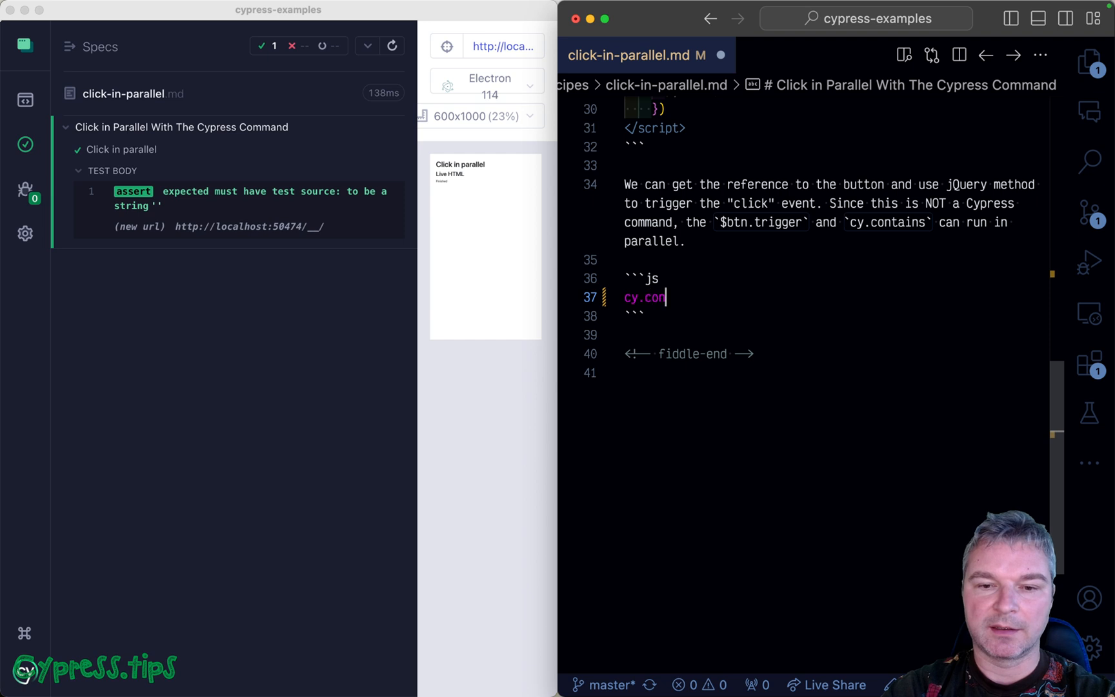
pyautogui.write("tains('button')")
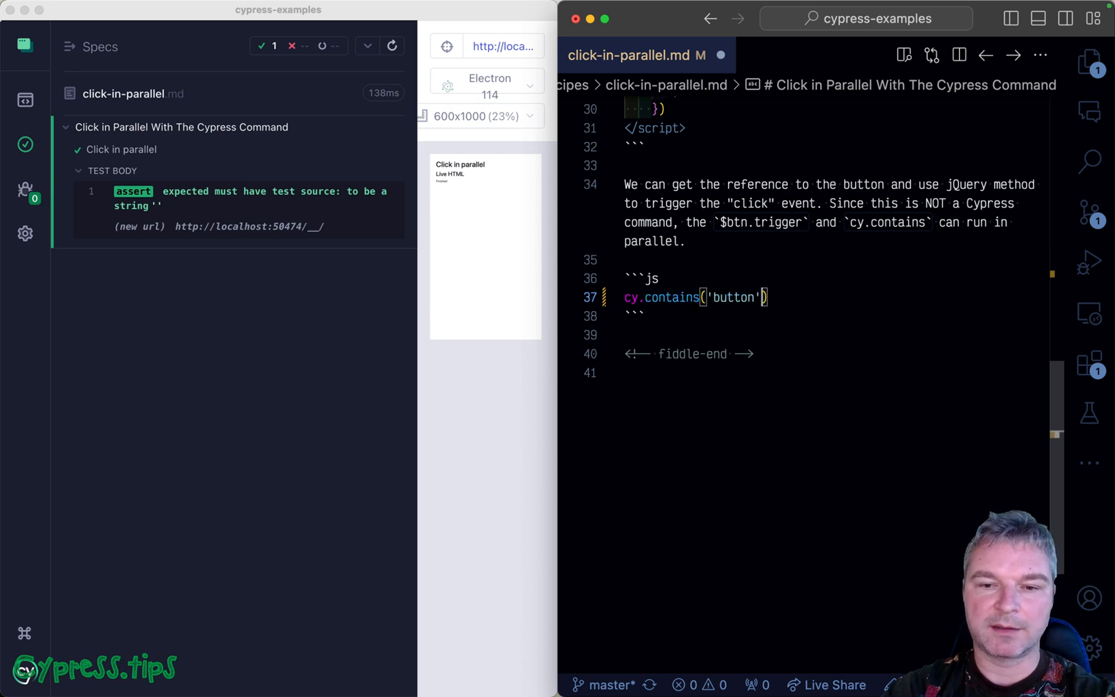
pyautogui.write(", 'Do it'")
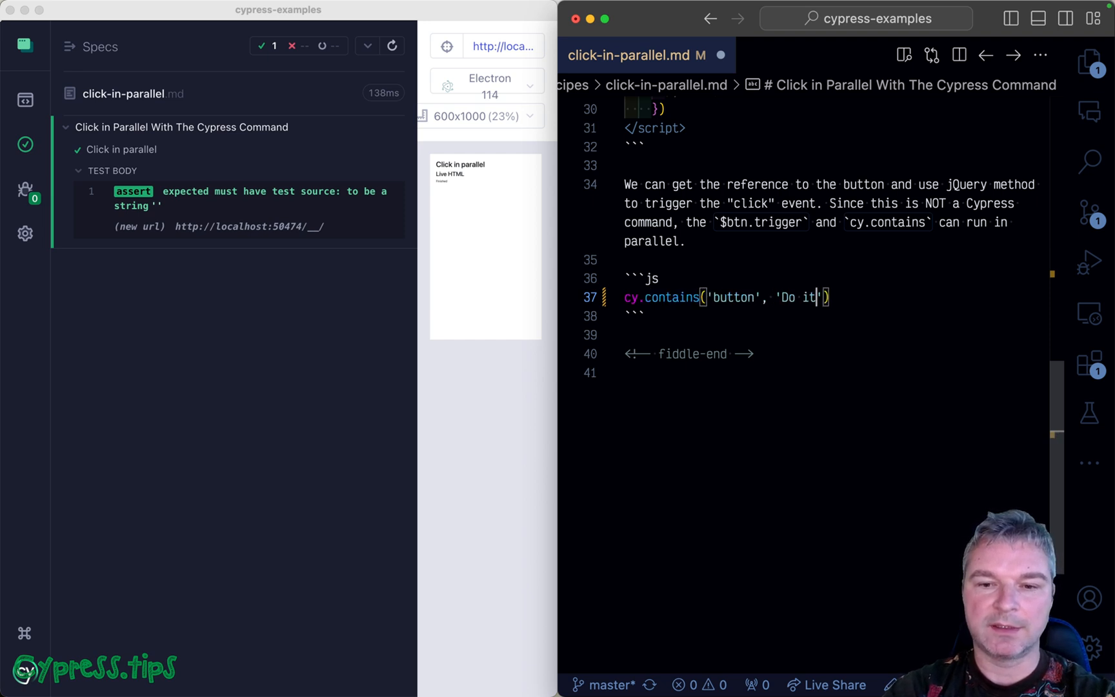
pyautogui.write('.click()')
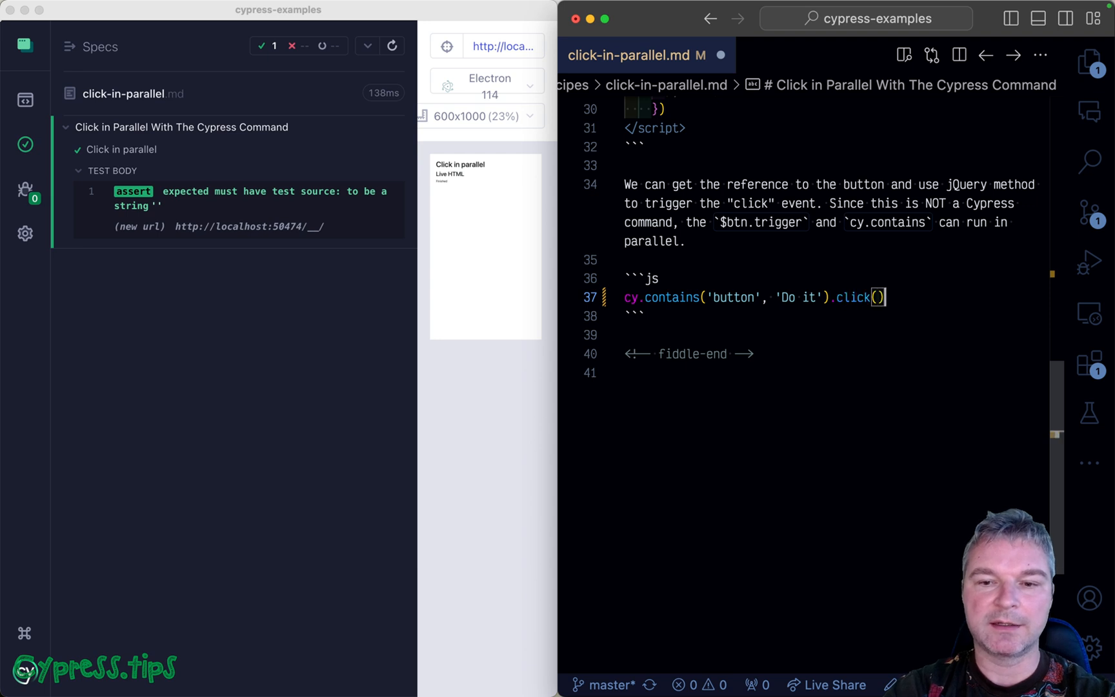
pyautogui.write("cy.contains('Finished")
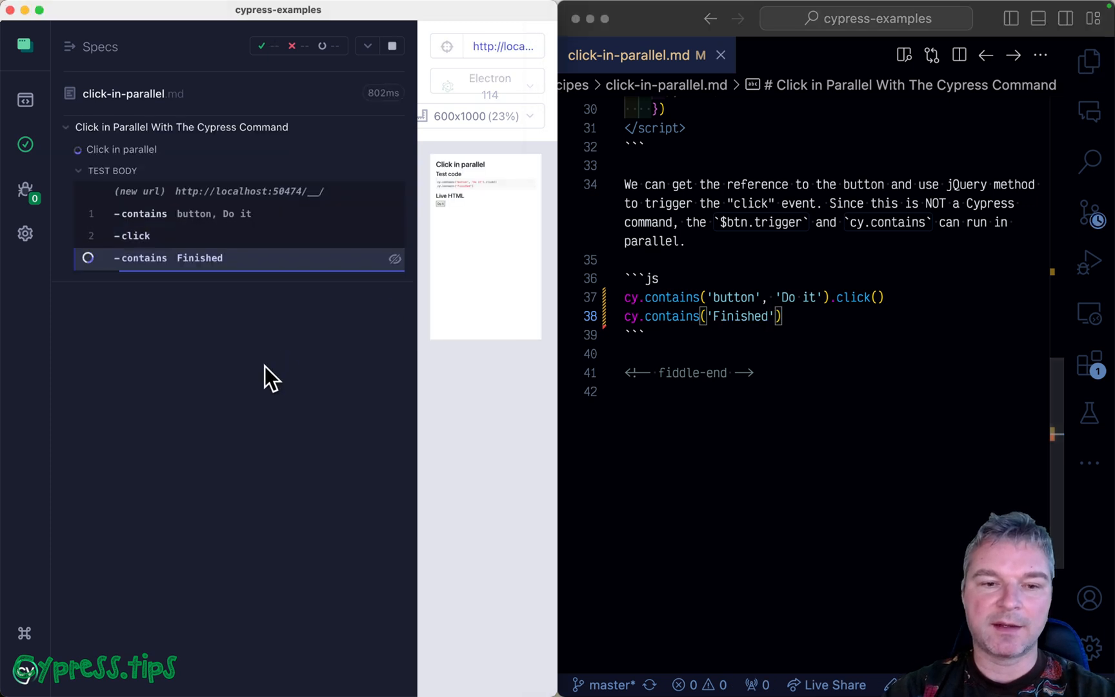
pyautogui.click(391, 46)
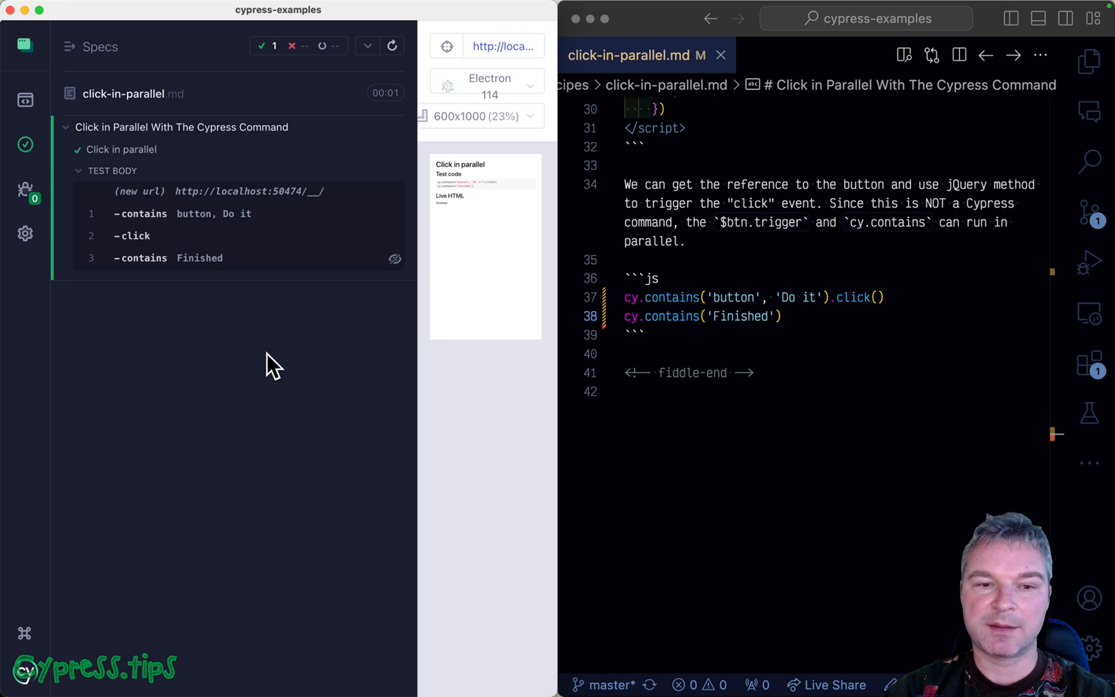
pyautogui.moveTo(273, 340)
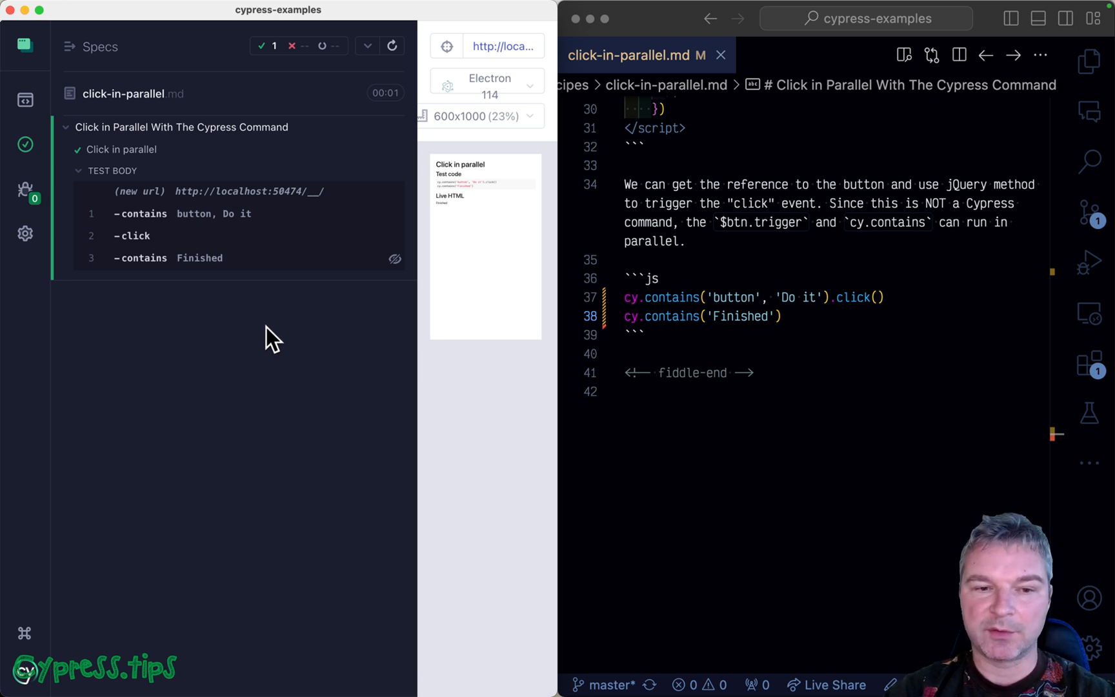
pyautogui.moveTo(273, 381)
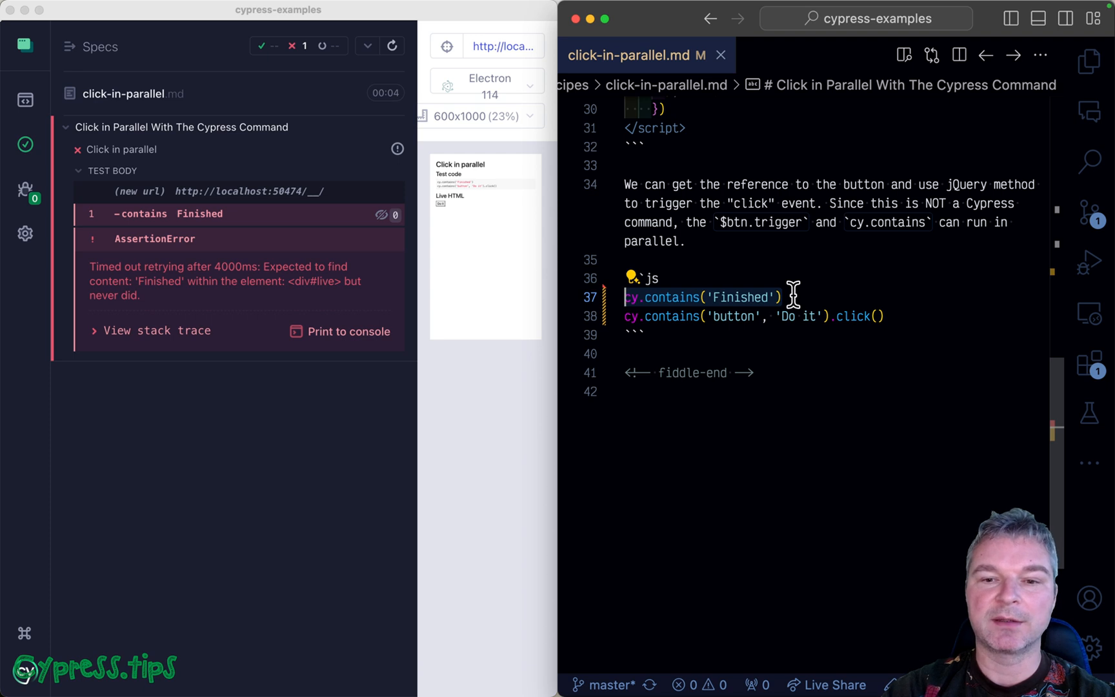
pyautogui.moveTo(799, 294)
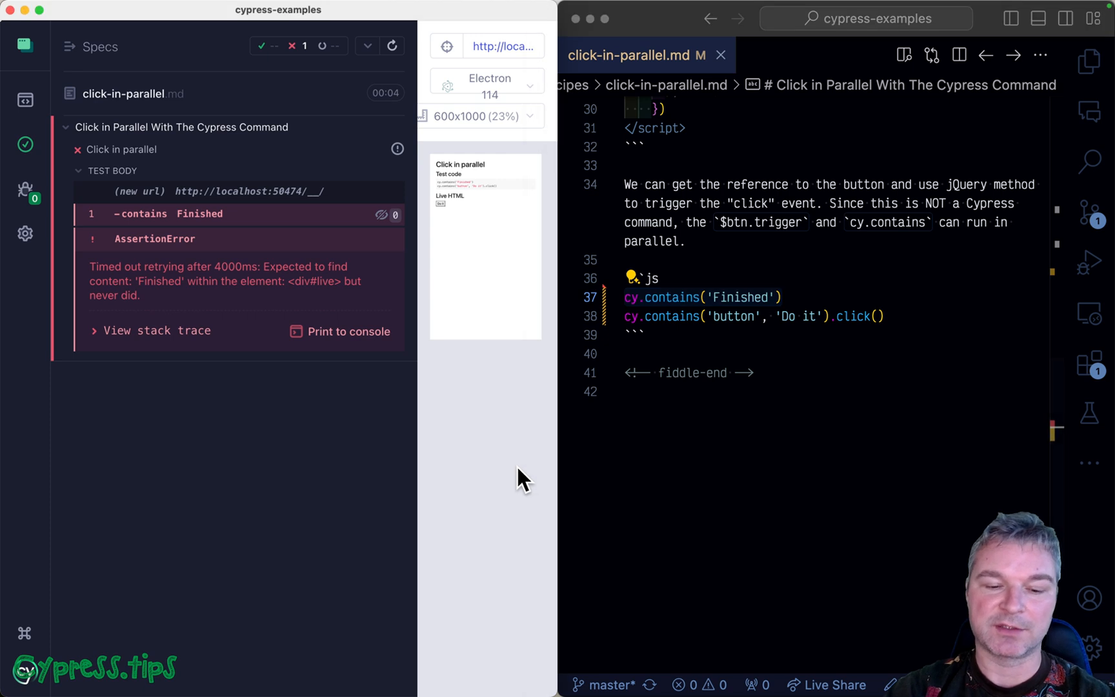
# Step: Bring the Cypress Test Runner forward to watch the reordered test rerun
pyautogui.click(391, 46)
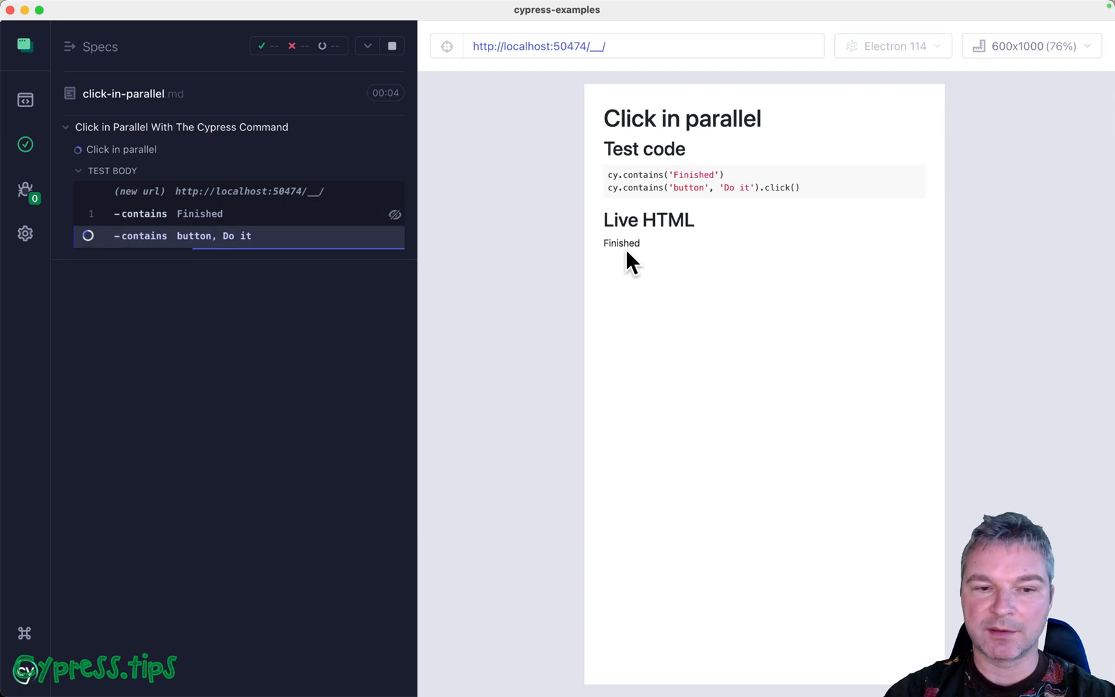
pyautogui.moveTo(595, 343)
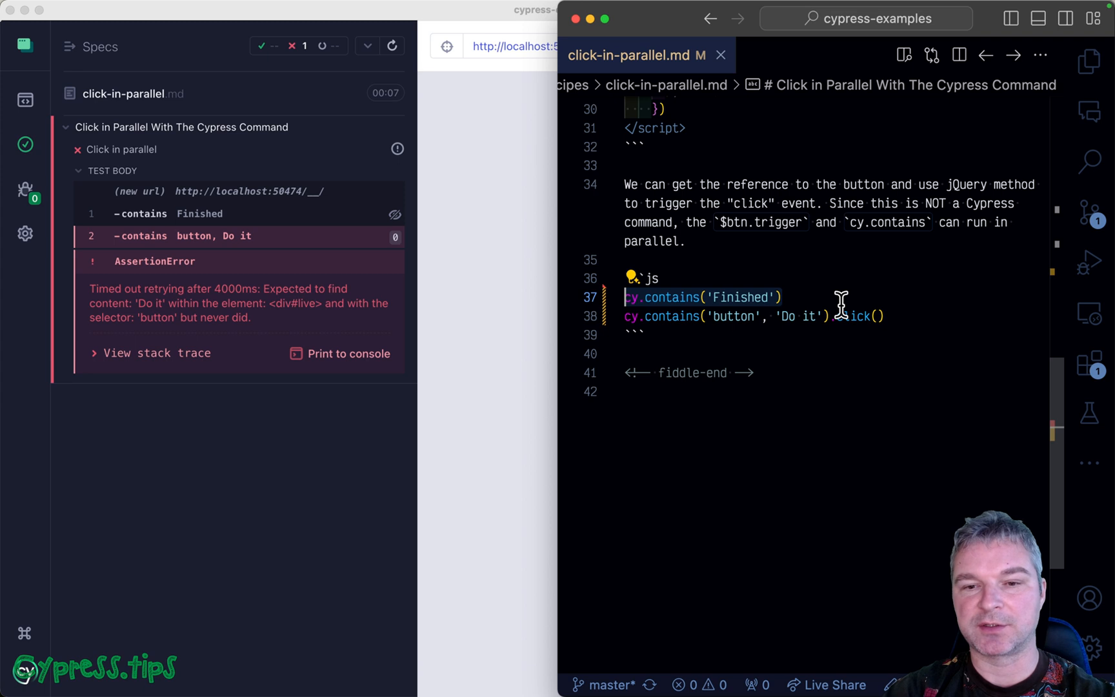
# Step: Add a callback after the Do it lookup checking cy.contains('Finished') and calling $btn.trigger('click')
pyautogui.press('enter')
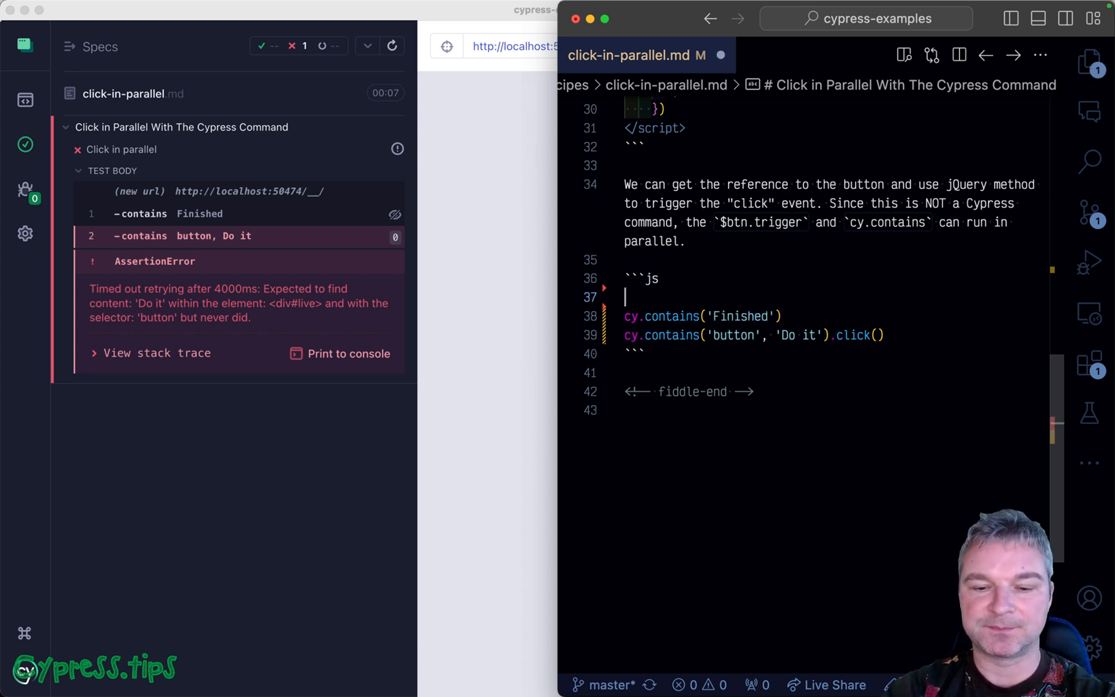
pyautogui.write('cy.document()')
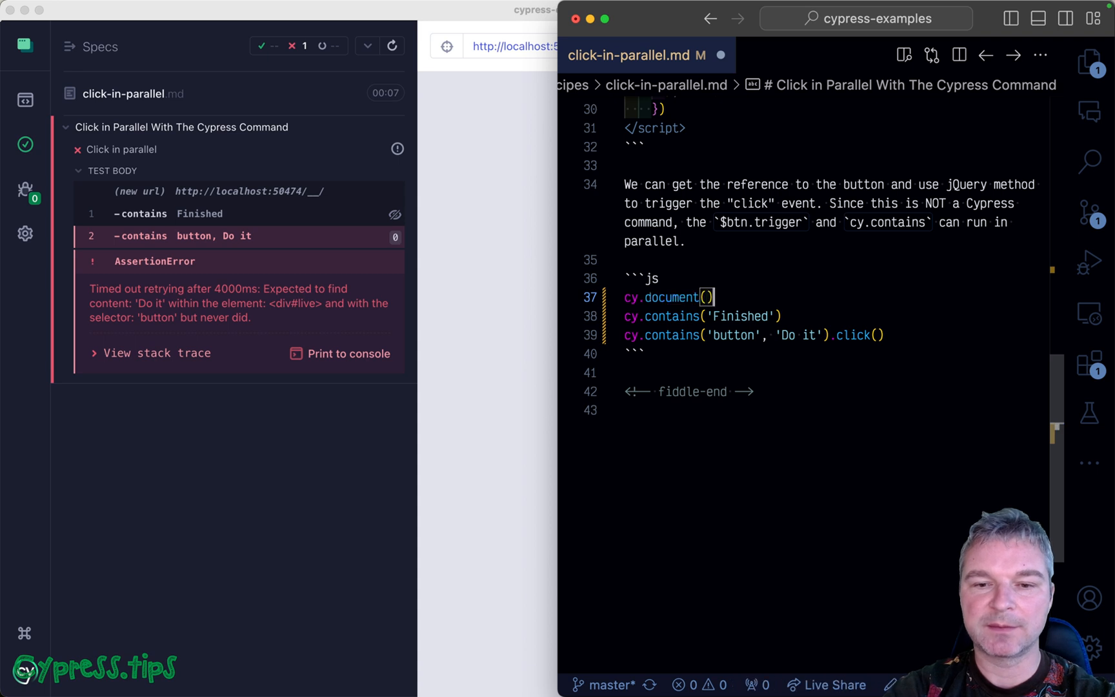
pyautogui.scroll(3)
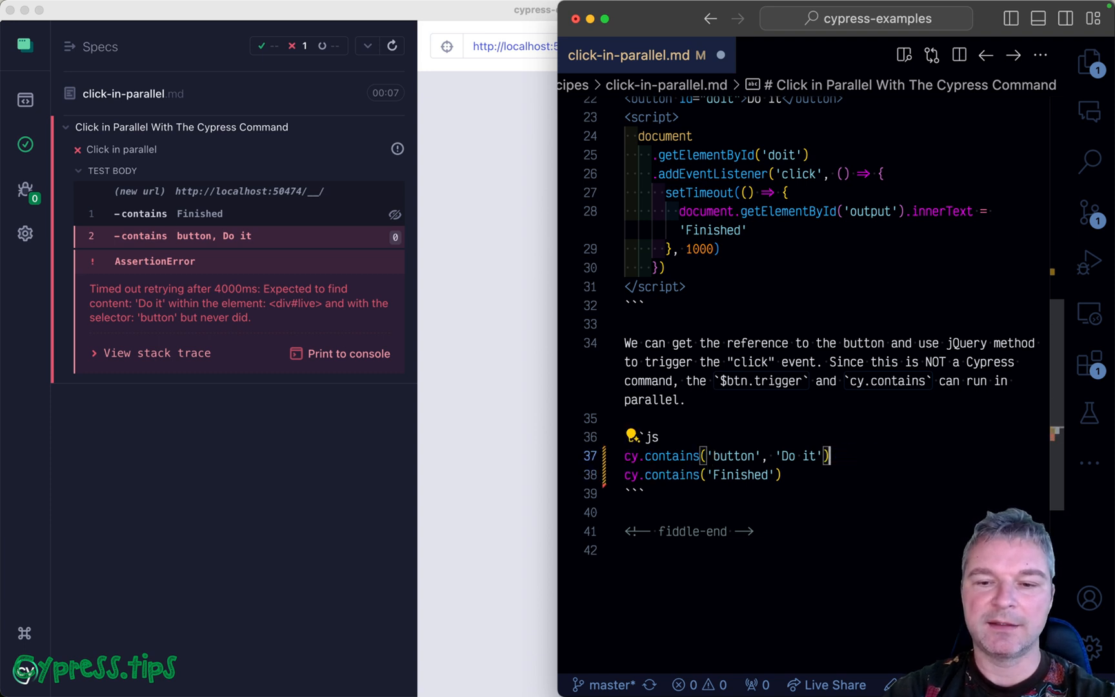
pyautogui.press('enter')
pyautogui.write('.then($btn => {')
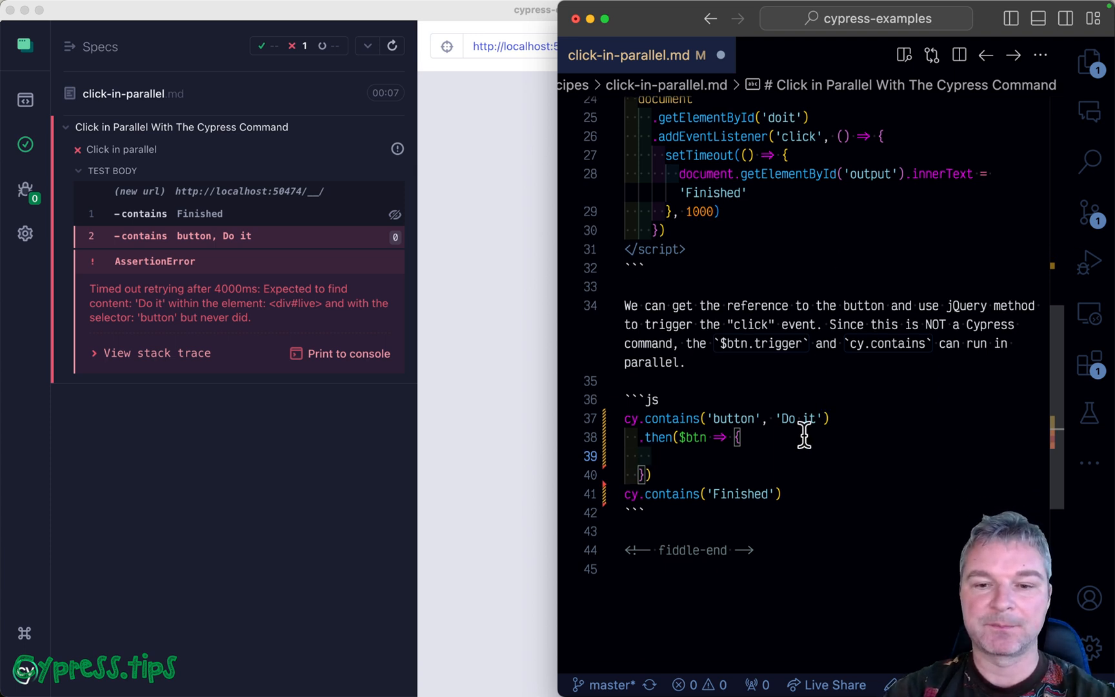
pyautogui.write("cy.contains('Finished')")
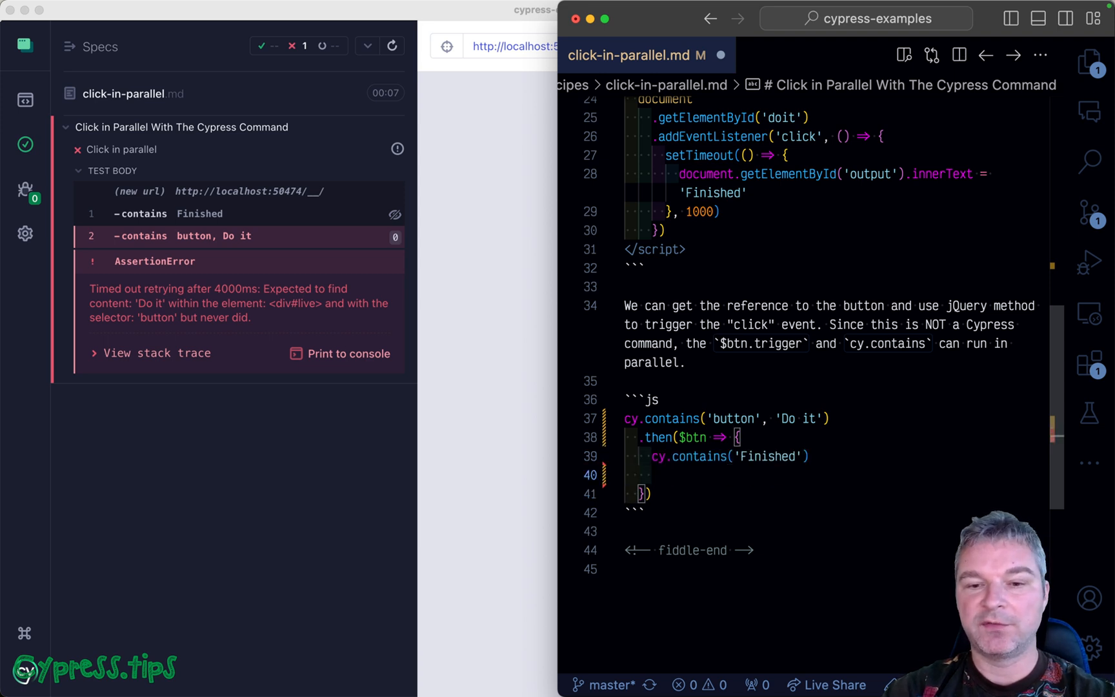
pyautogui.write('$b')
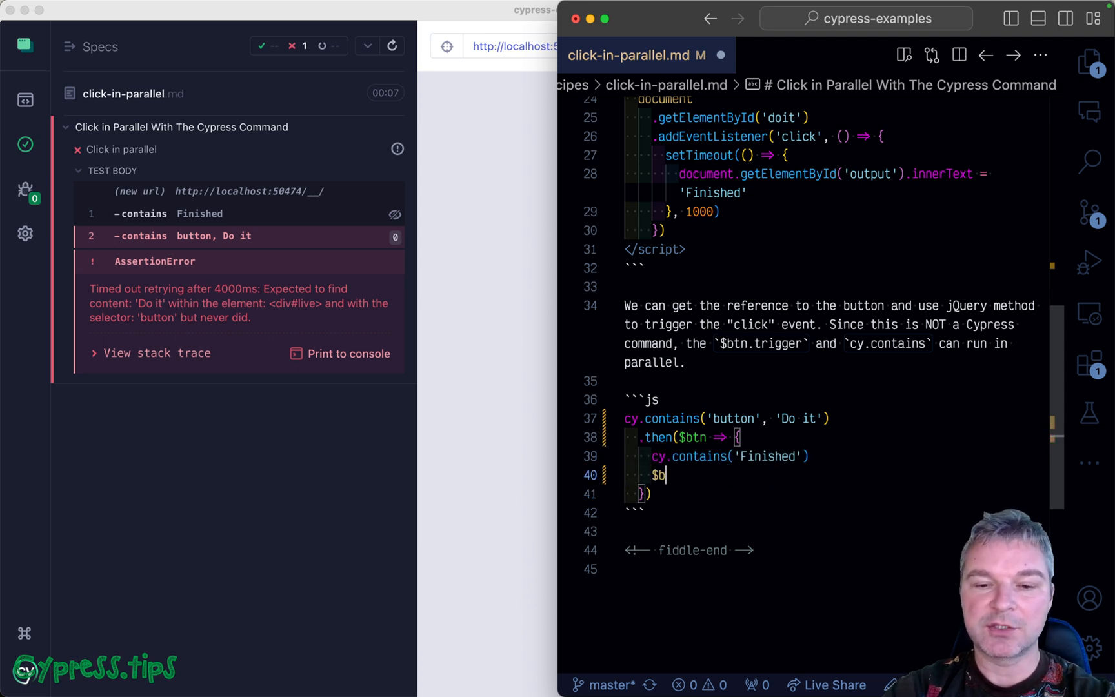
pyautogui.write('tn.trigger')
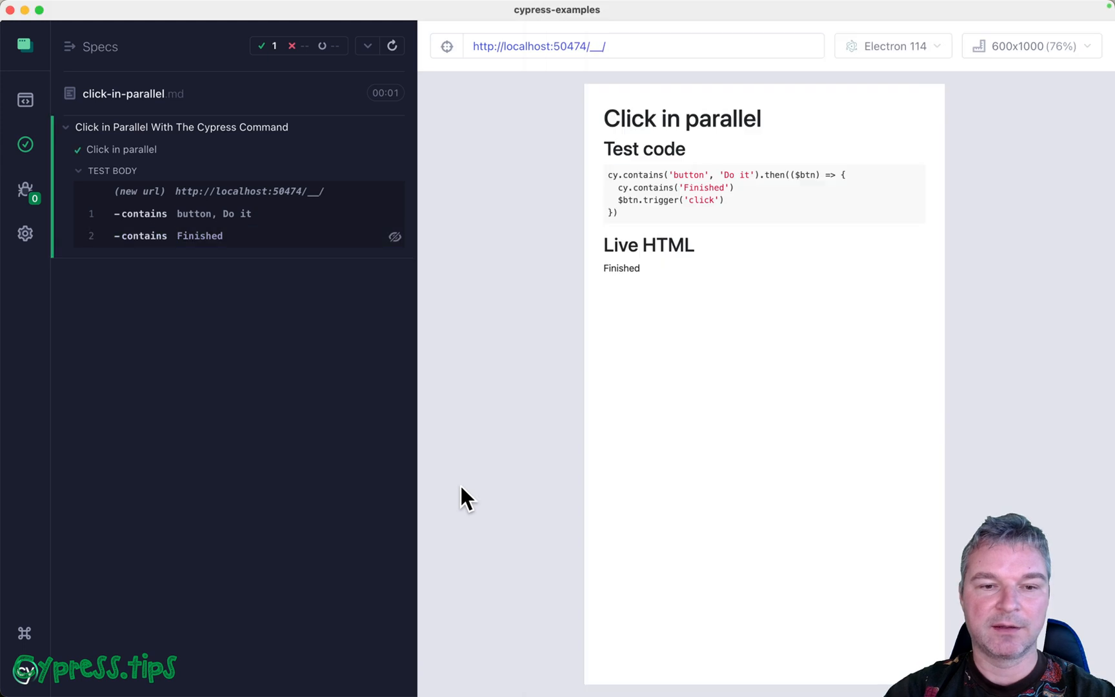
pyautogui.moveTo(345, 461)
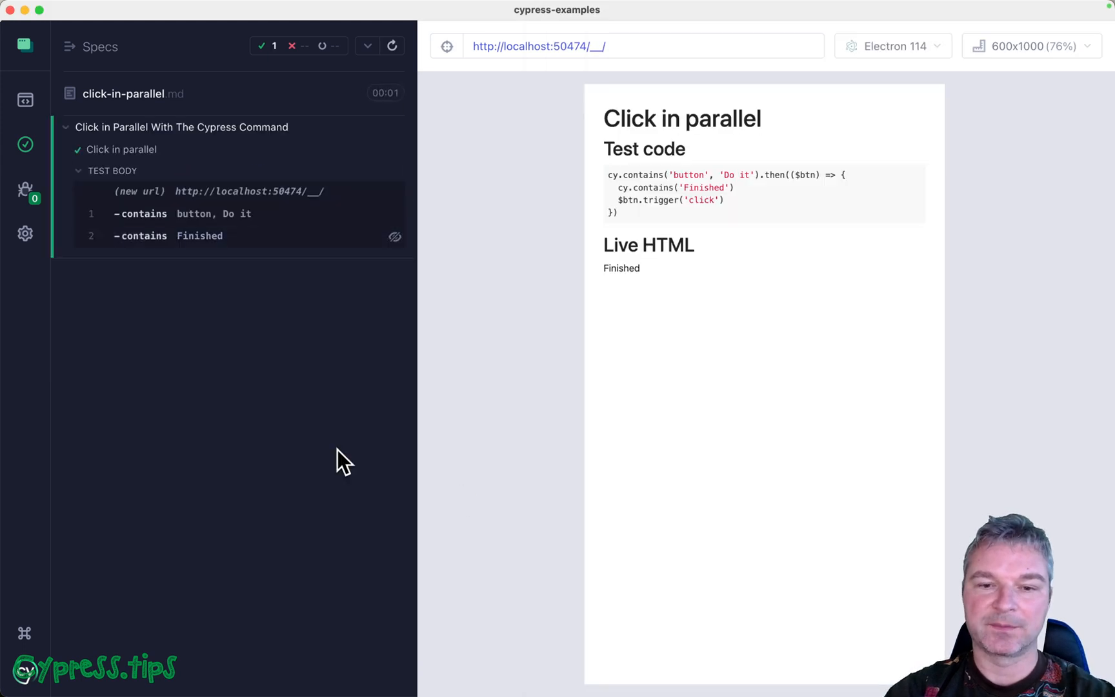
# Step: Switch to Cypress to see the callback test pass with the page reading Finished
pyautogui.click(391, 46)
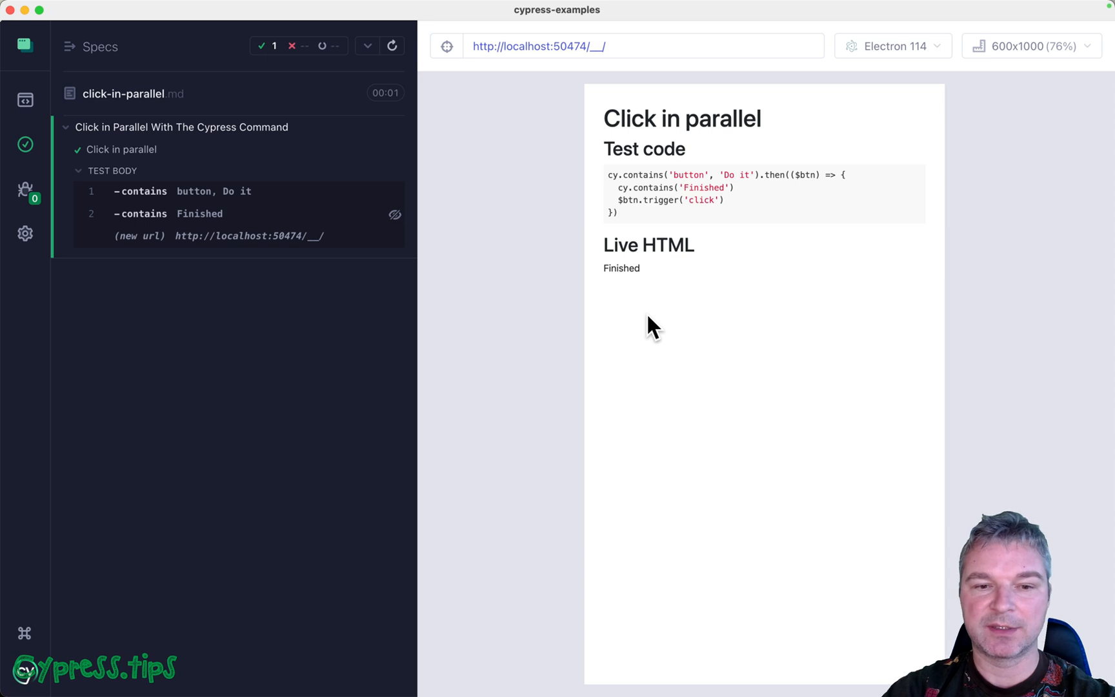
pyautogui.moveTo(366, 376)
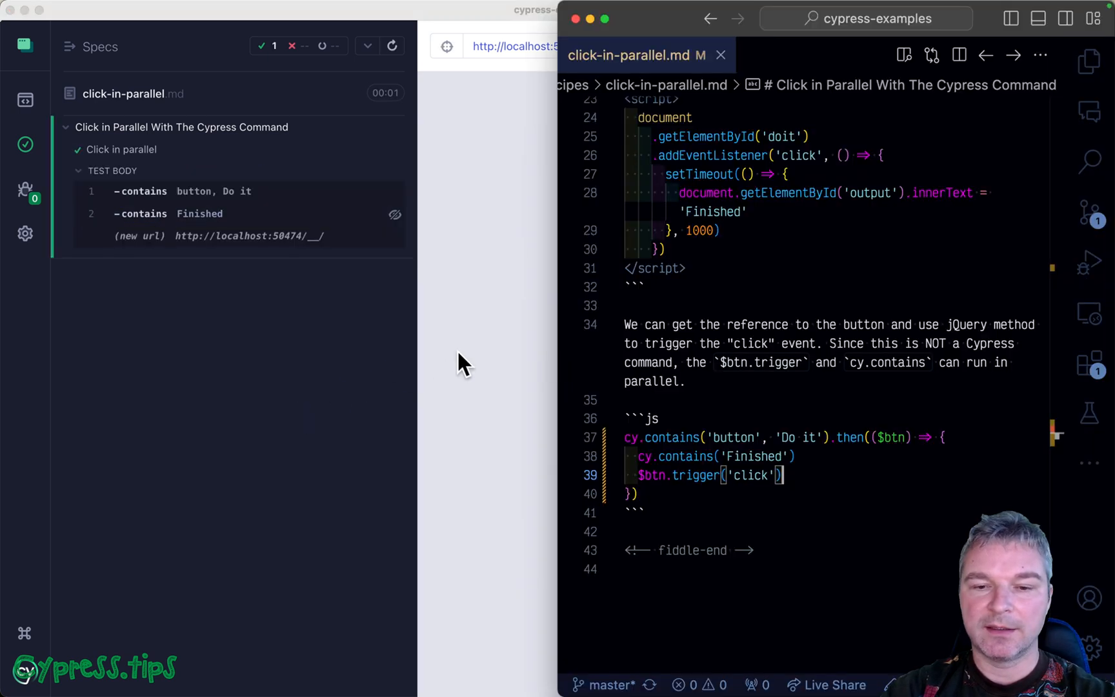
pyautogui.moveTo(887, 437)
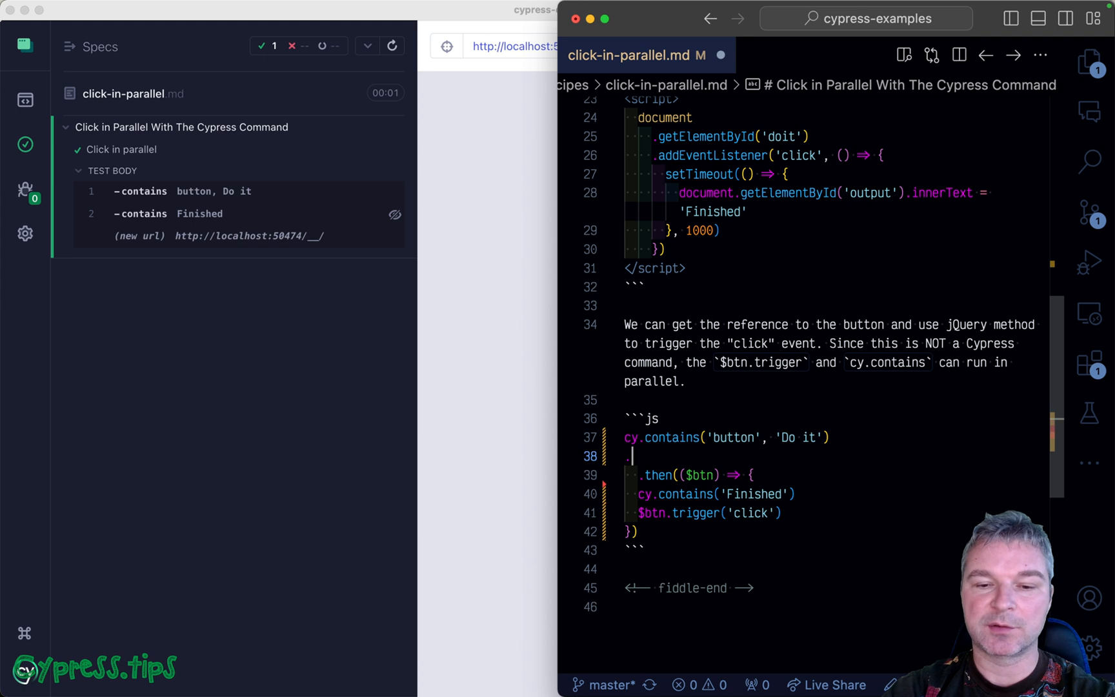
# Step: Append .should('be.visible') to the cy.contains('button', 'Do it') lookup
pyautogui.write(".should('be')")
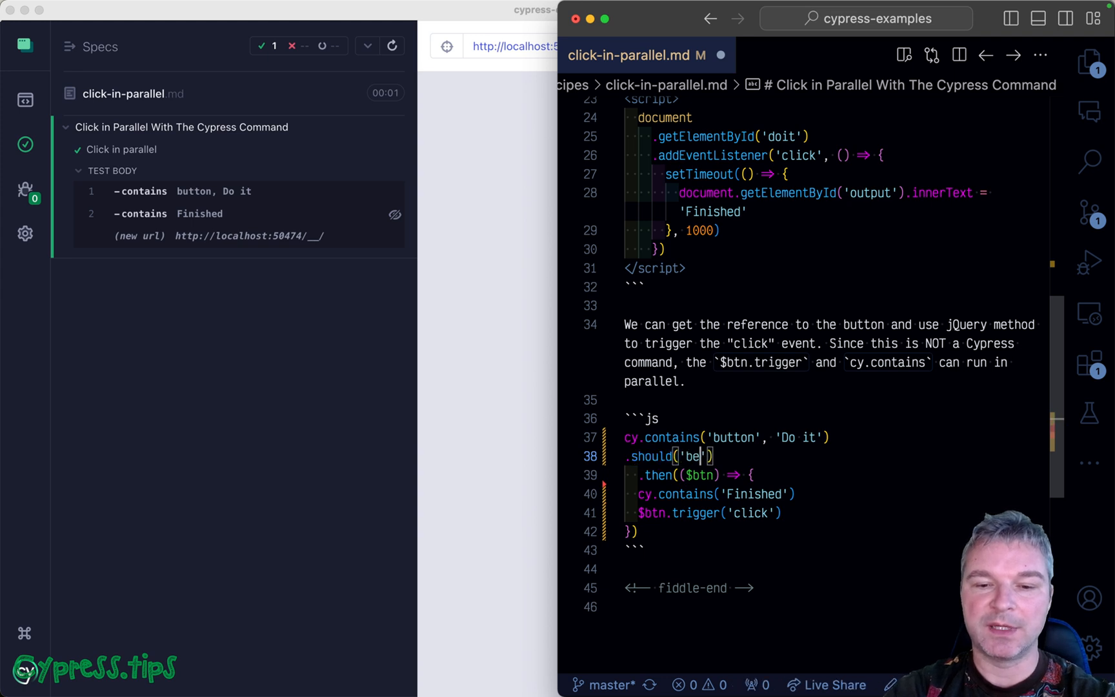
pyautogui.write('.visible')
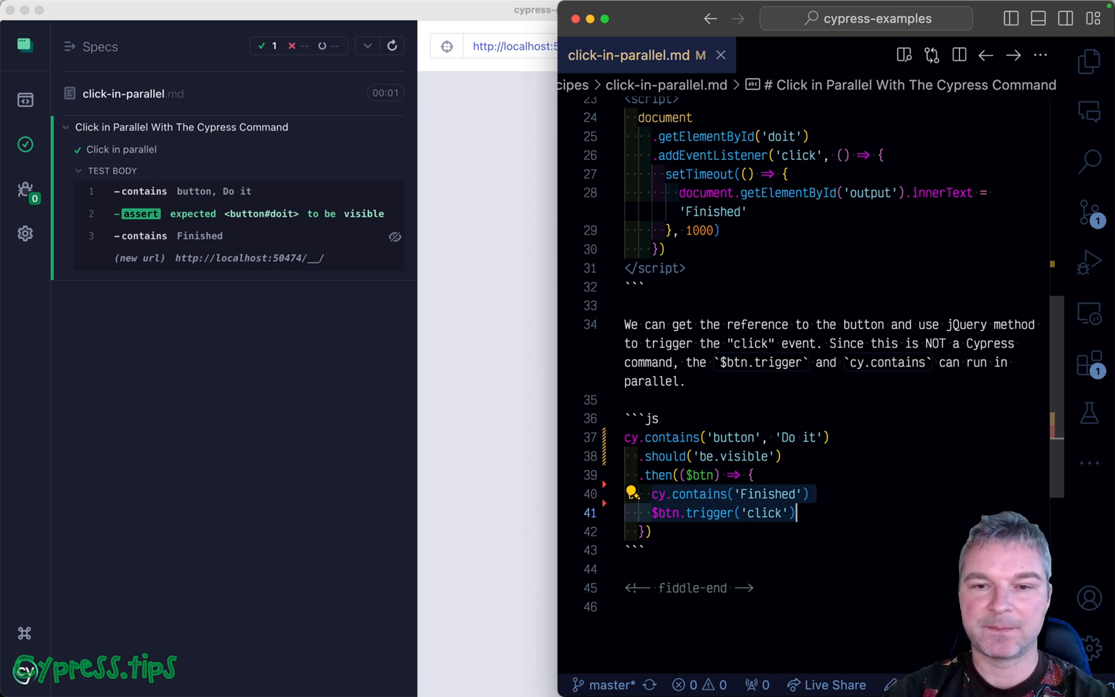
# Step: Scroll the Cypress preview up to review the passing test code with the visibility check
pyautogui.scroll(3)
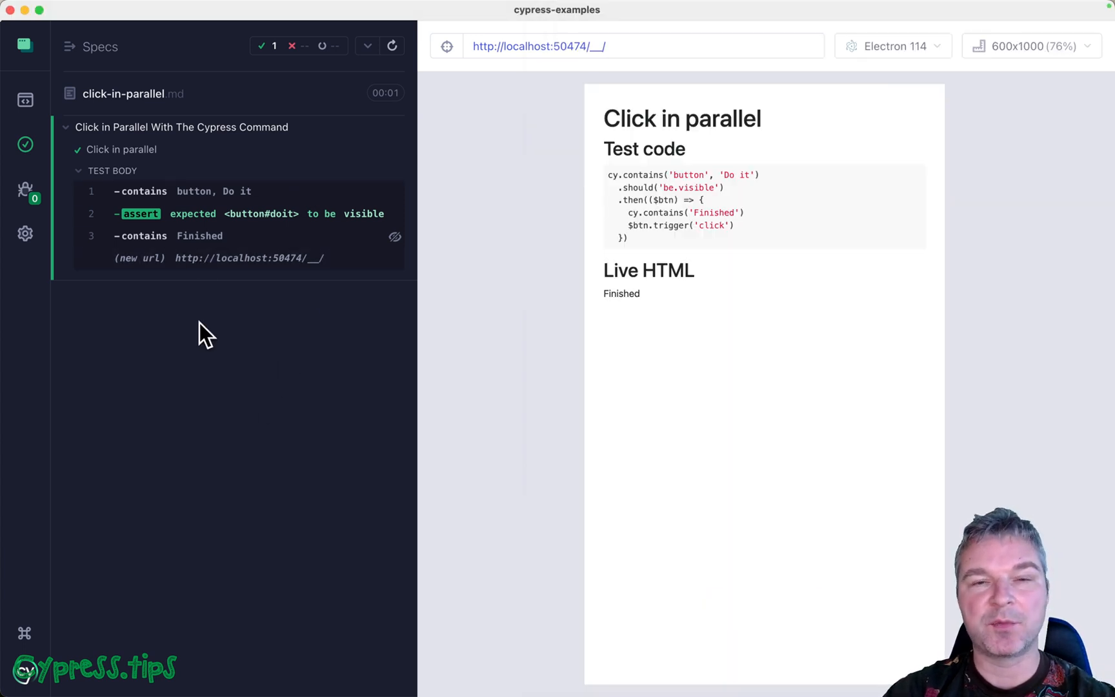
pyautogui.moveTo(196, 320)
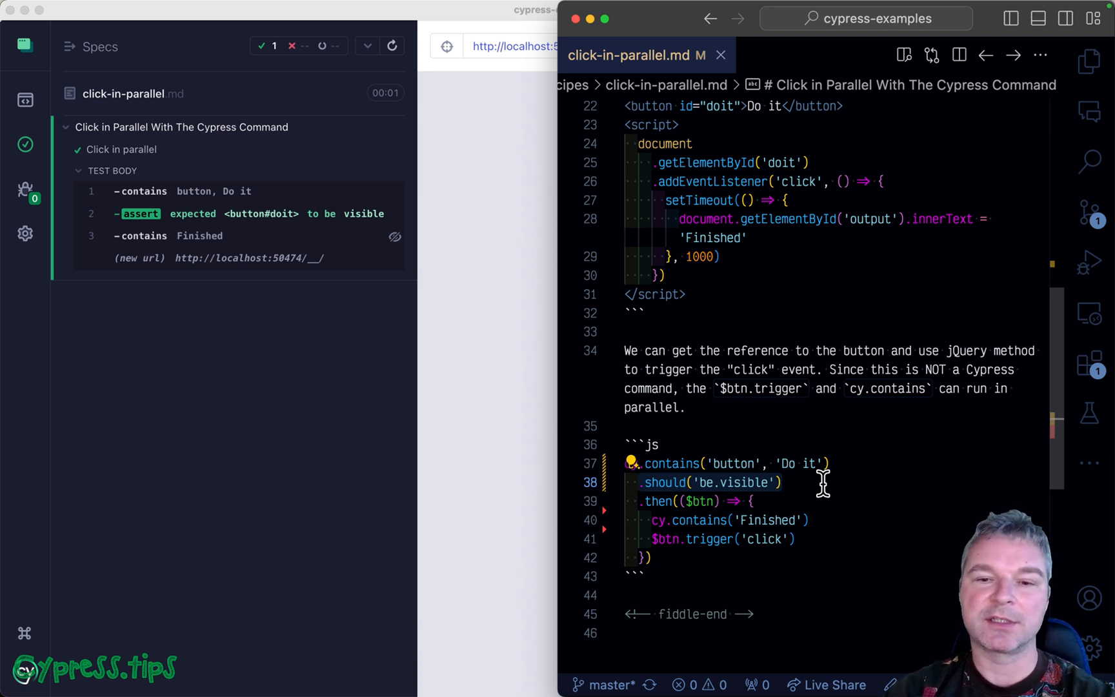
pyautogui.moveTo(817, 558)
pyautogui.write('.')
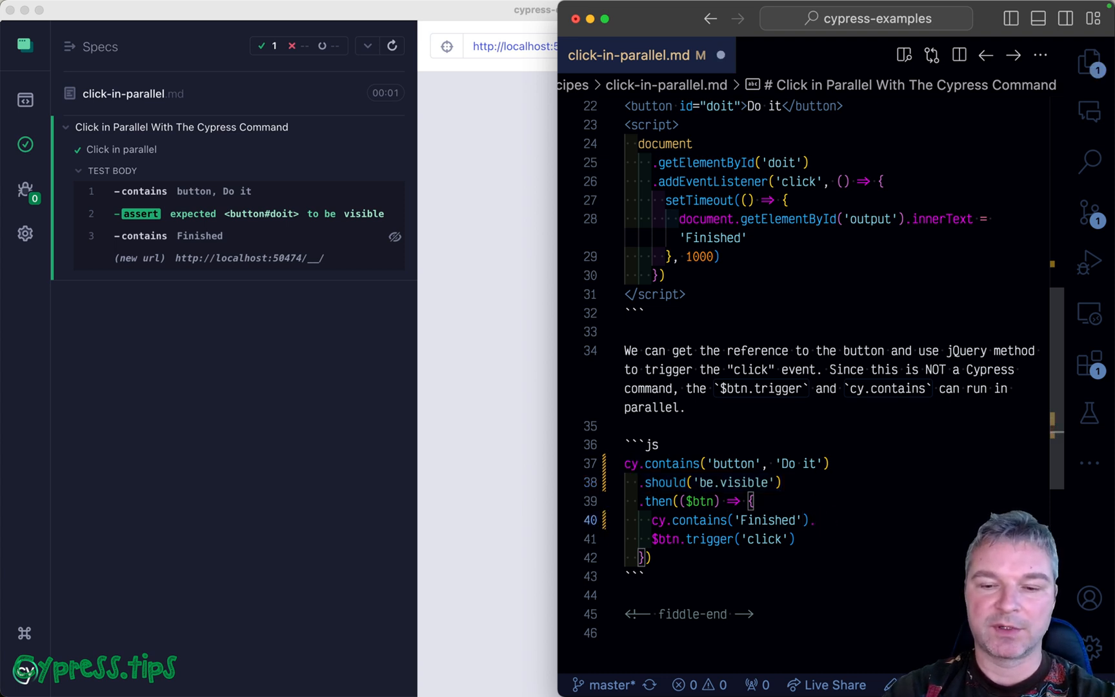
# Step: Type the comment '// cy.click' on a new line above $btn.trigger('click')
pyautogui.write('// cy.click')
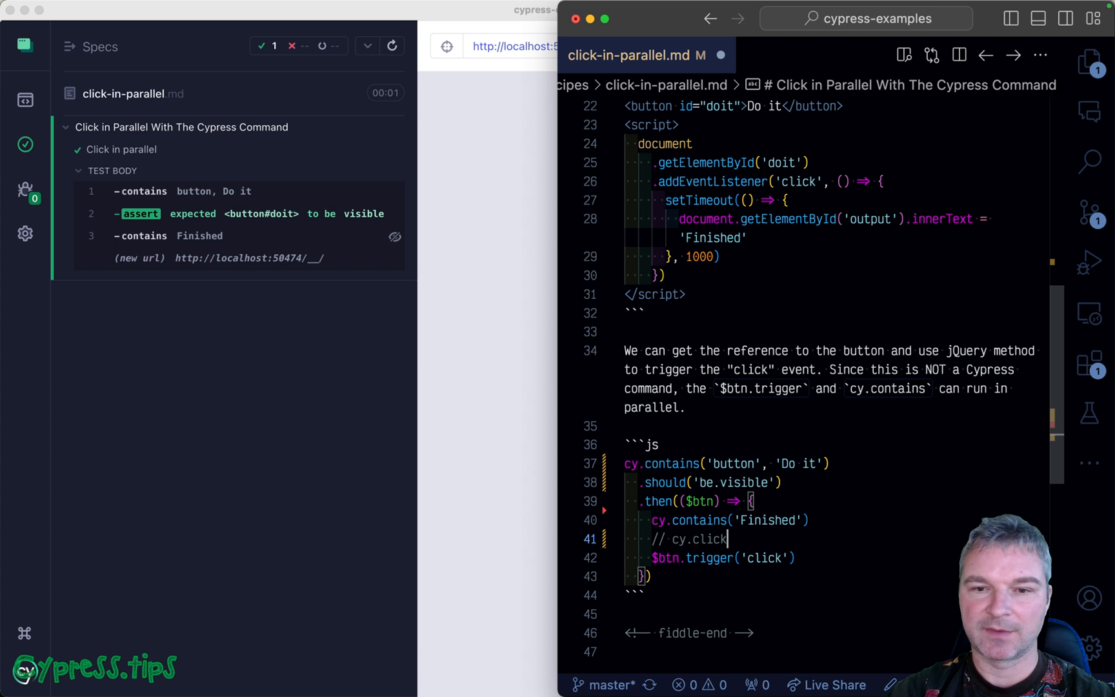
pyautogui.moveTo(882, 504)
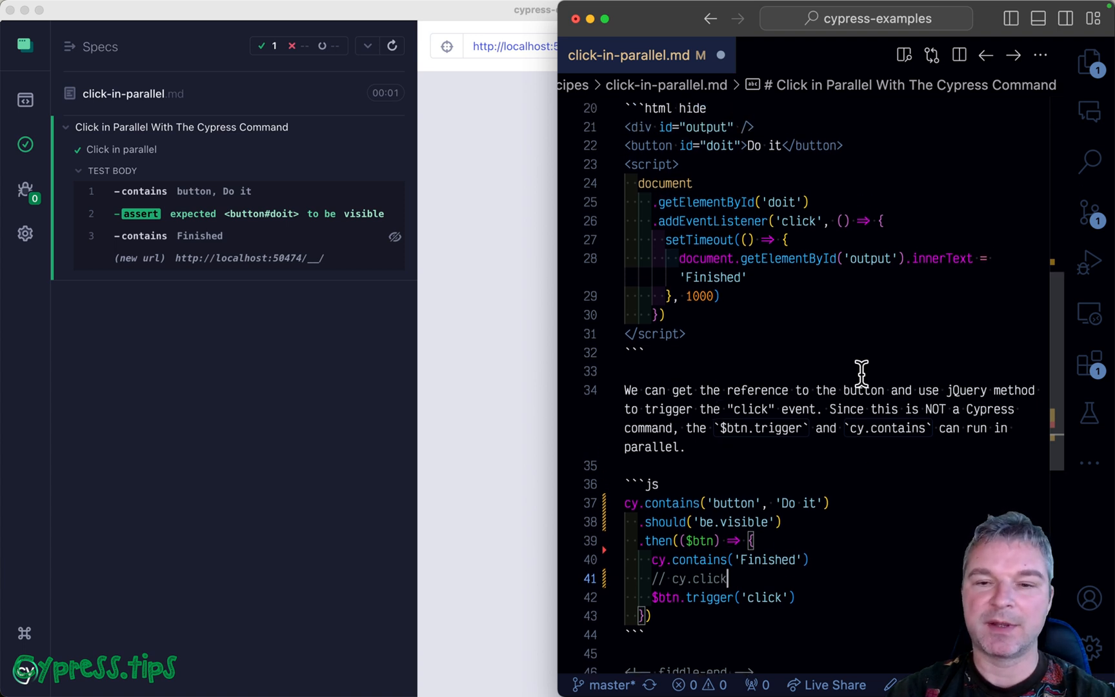
pyautogui.moveTo(704, 135)
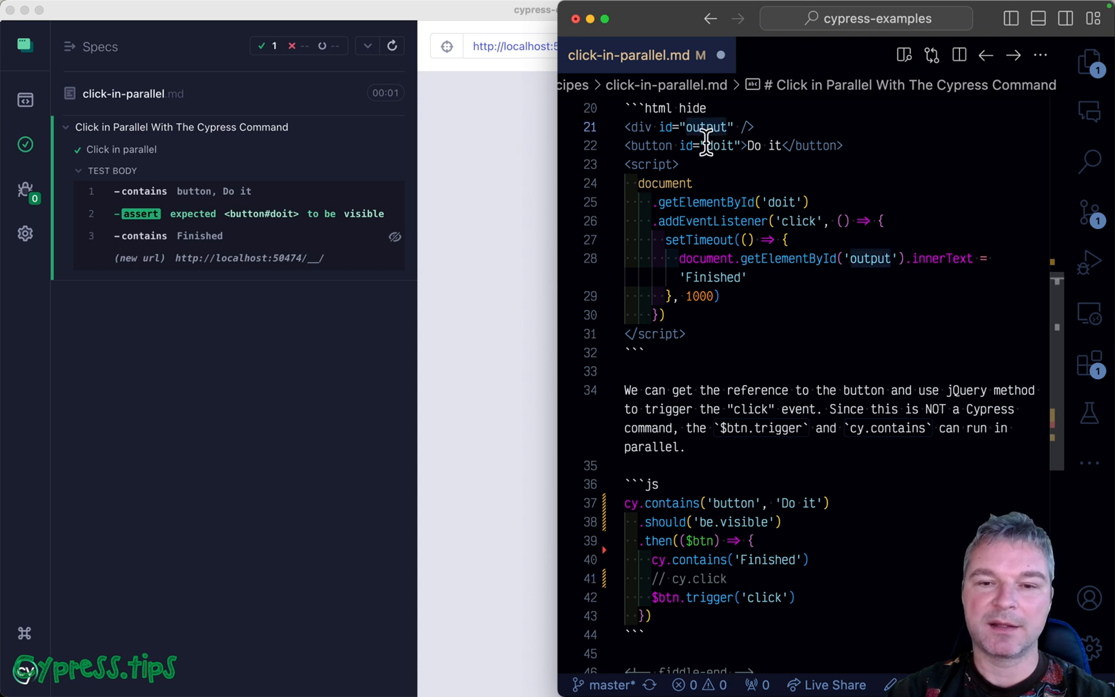
pyautogui.moveTo(726, 196)
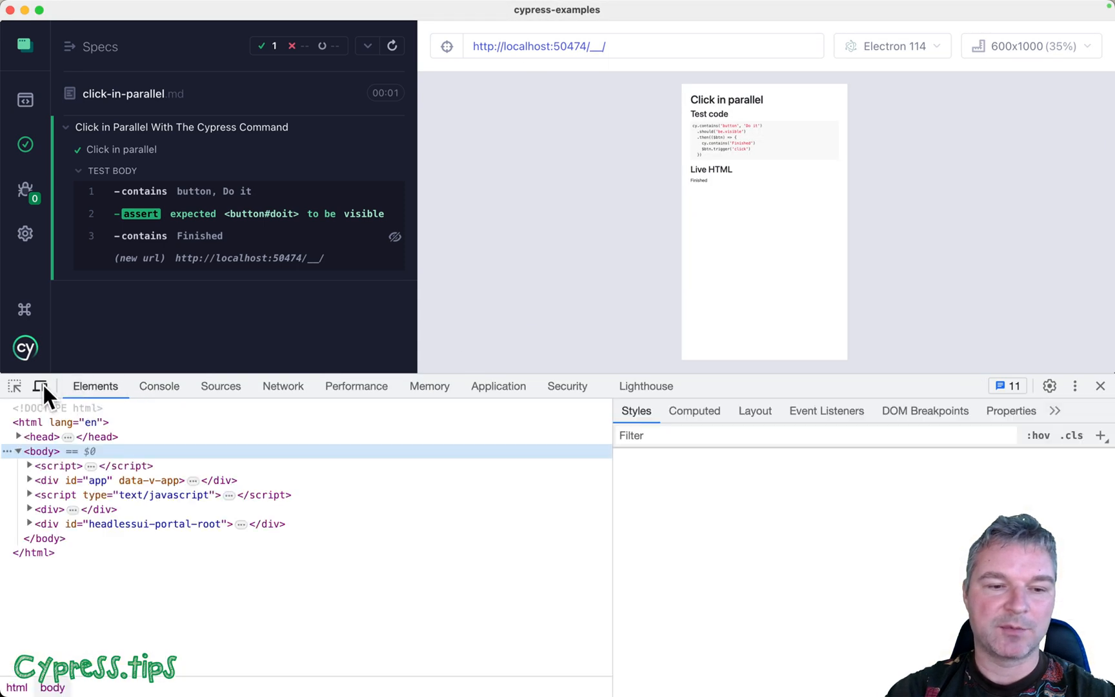
# Step: In the DevTools console's app iframe context, evaluate window.doit and window.output
pyautogui.click(40, 451)
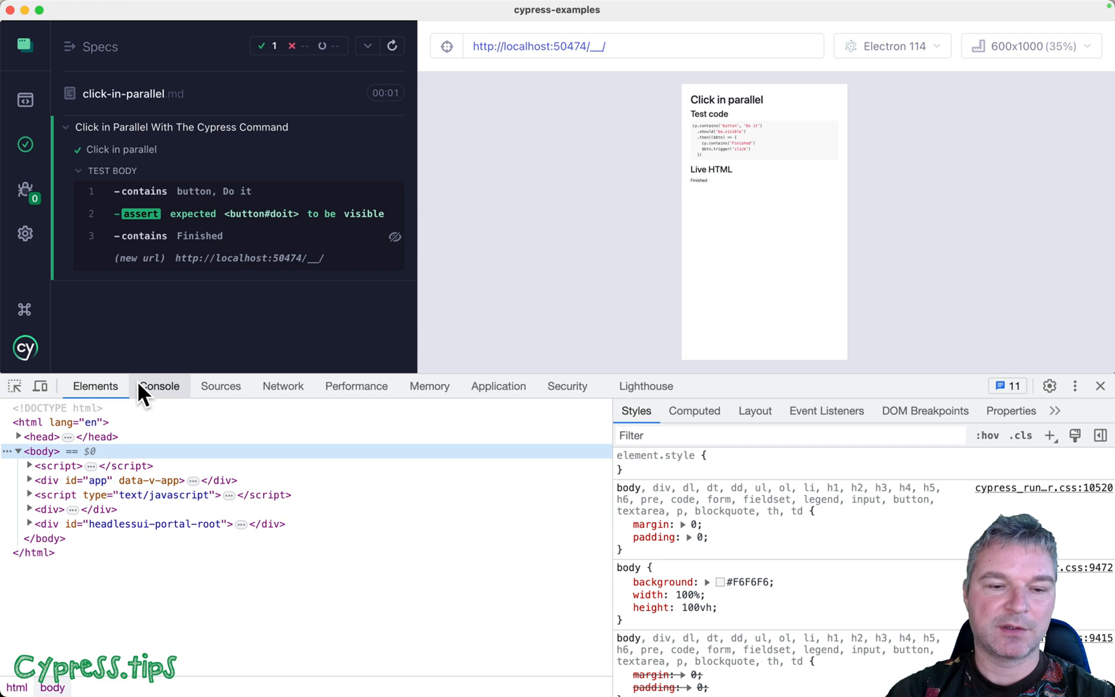
pyautogui.click(160, 385)
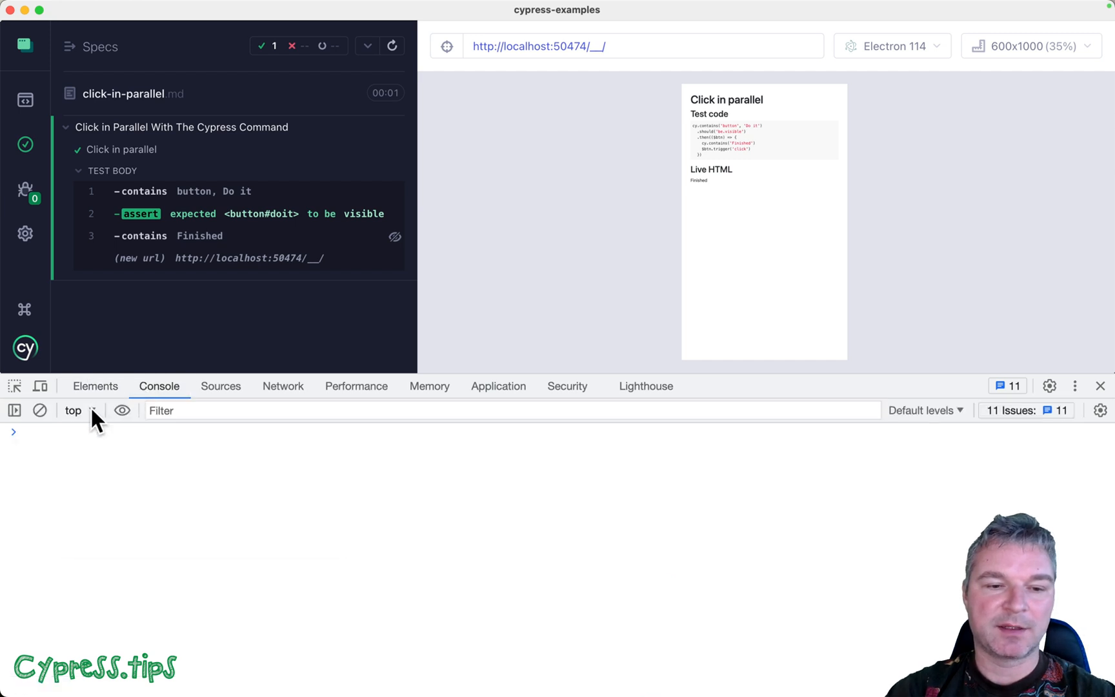
pyautogui.click(81, 410)
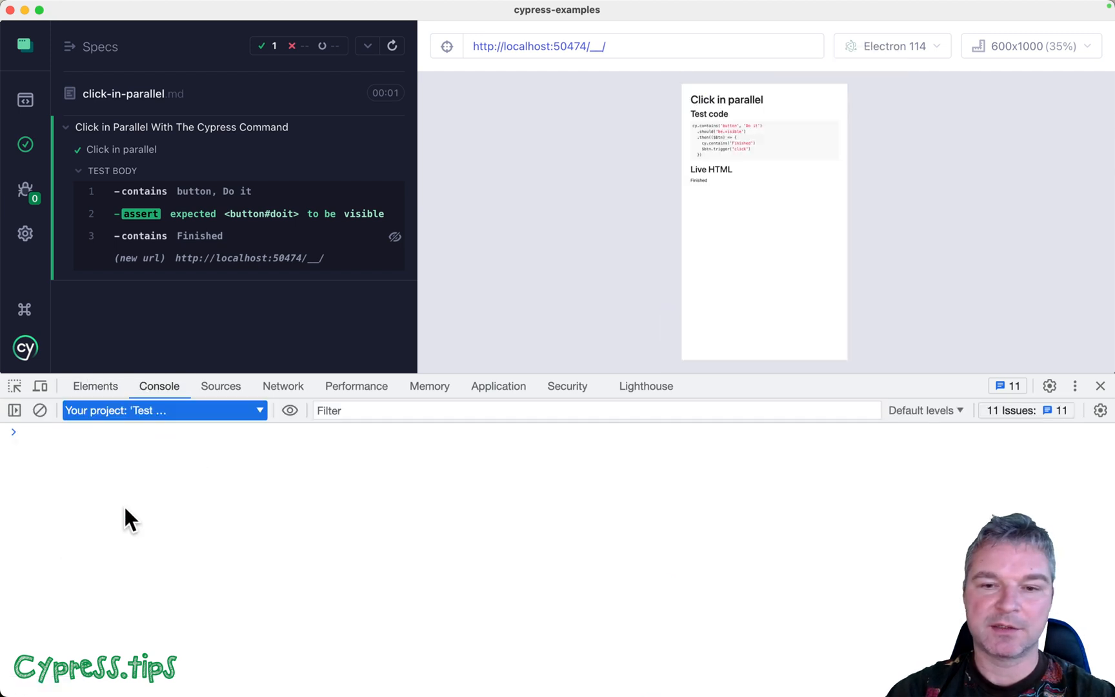
pyautogui.moveTo(139, 438)
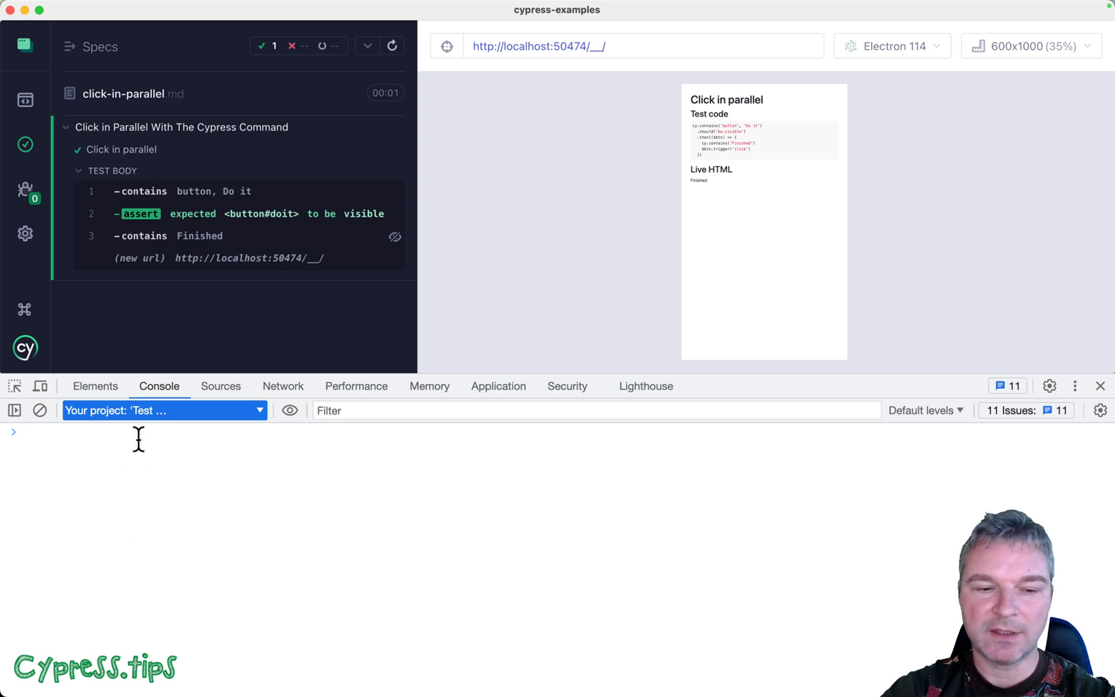
pyautogui.write('window.doit')
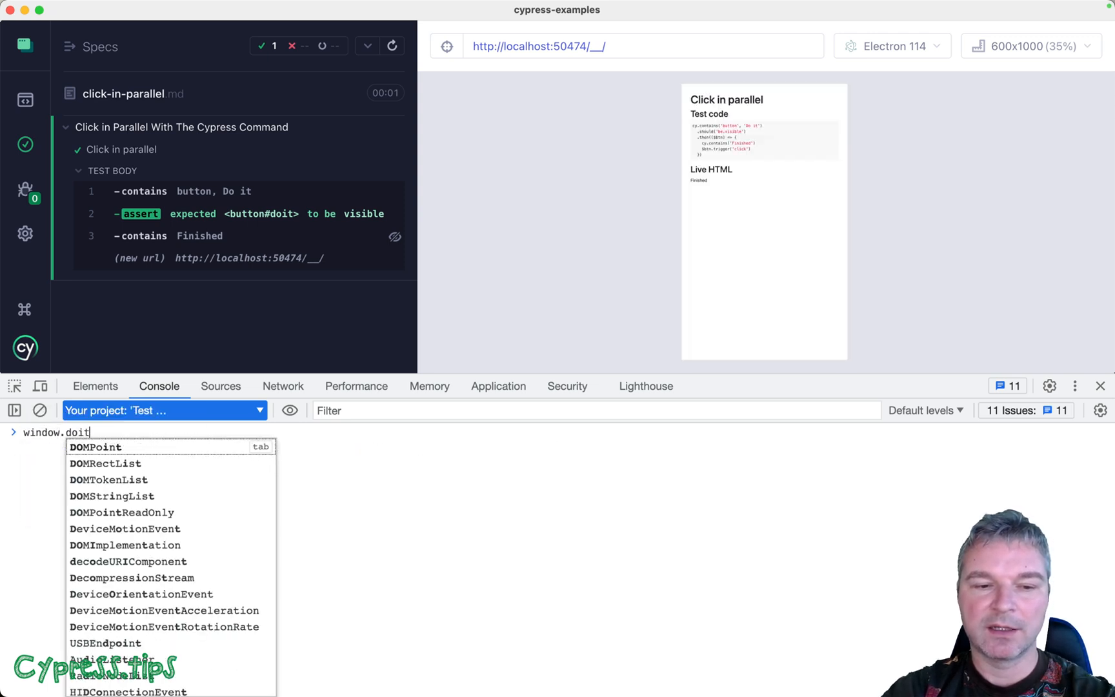
pyautogui.press('Return')
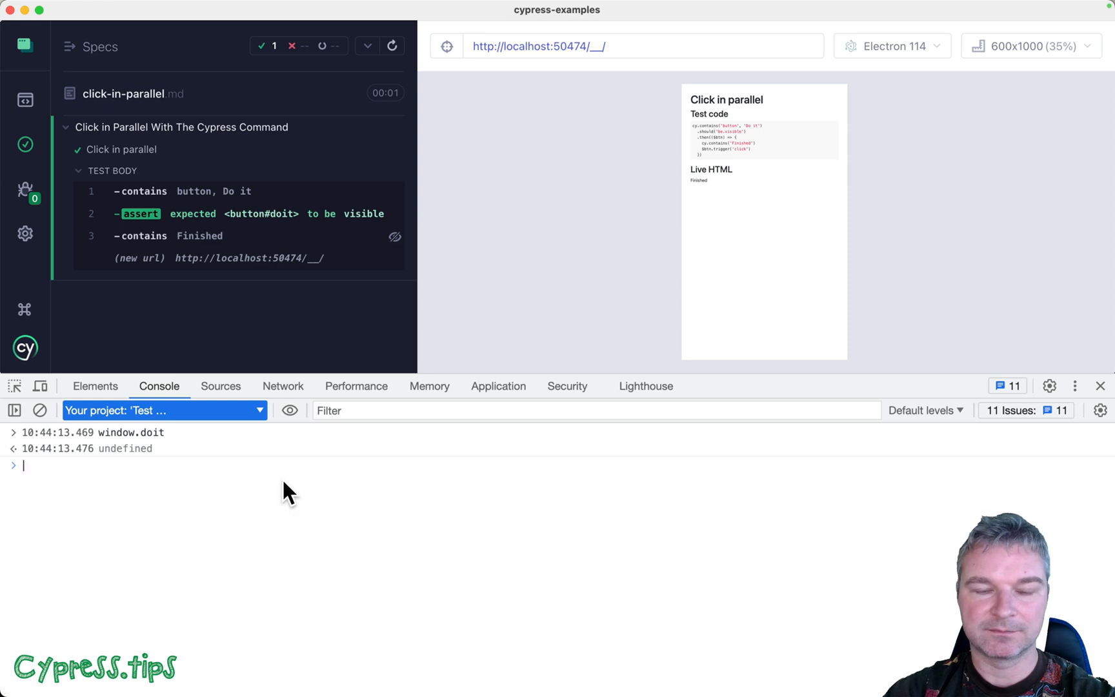
pyautogui.moveTo(246, 487)
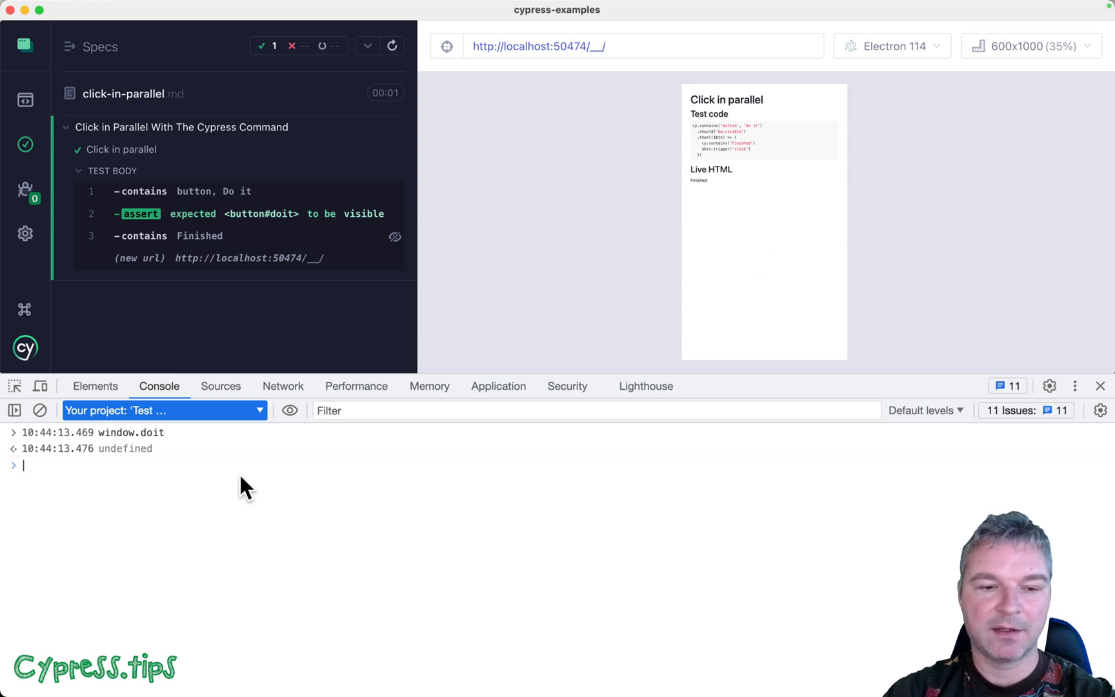
pyautogui.write('window.output')
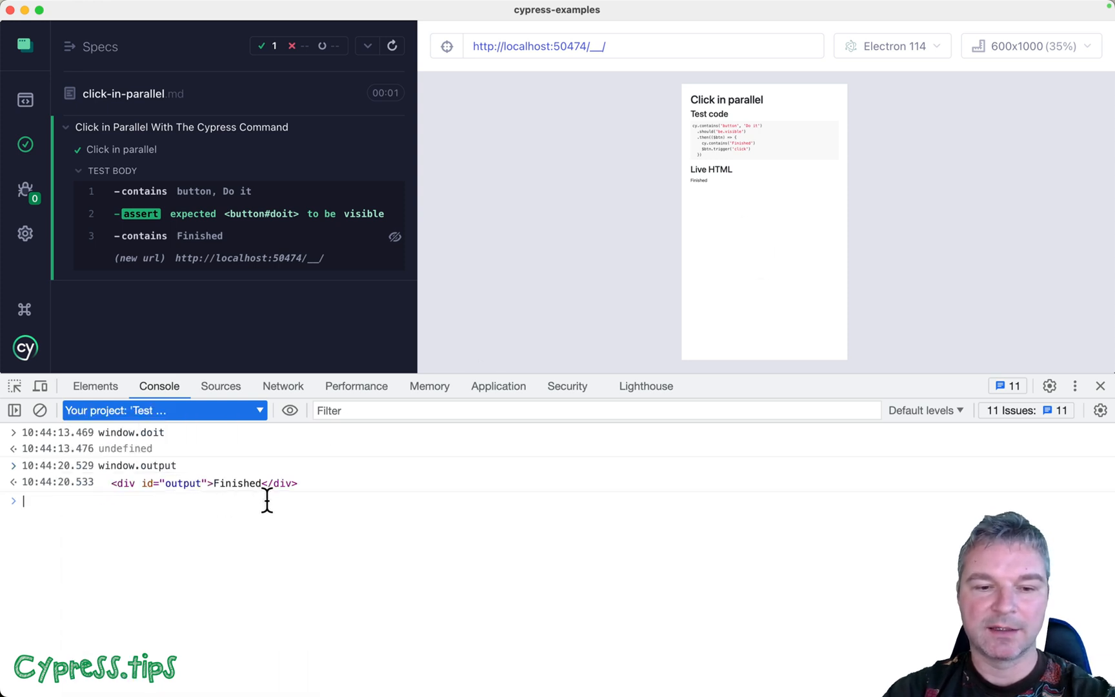
pyautogui.moveTo(269, 483)
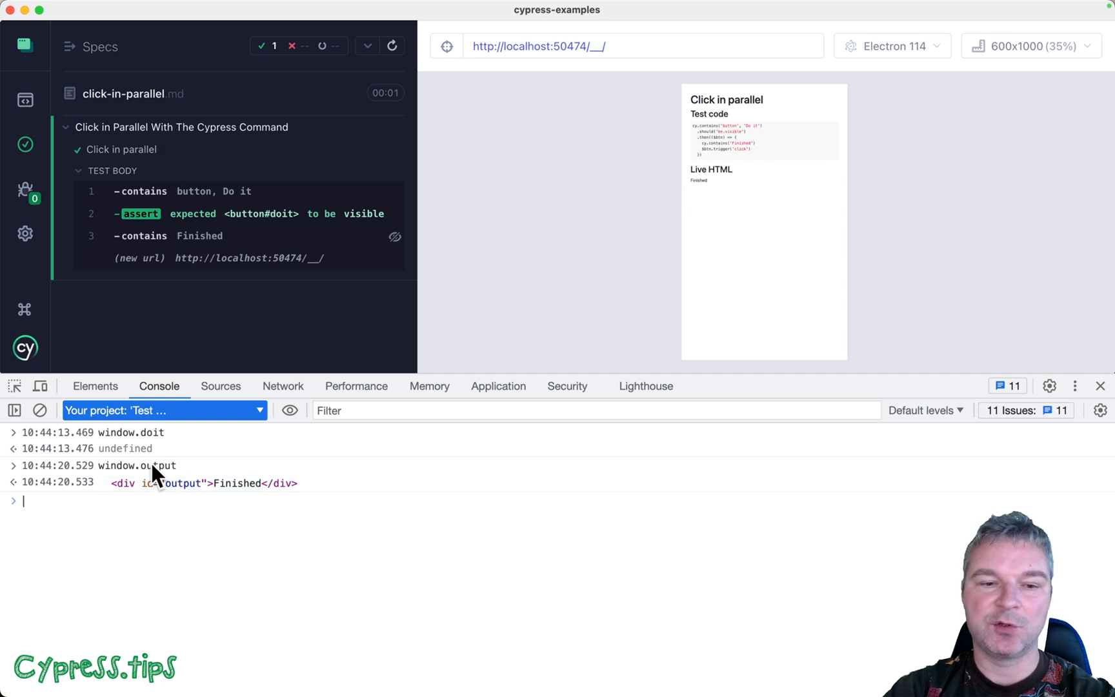
pyautogui.moveTo(1059, 409)
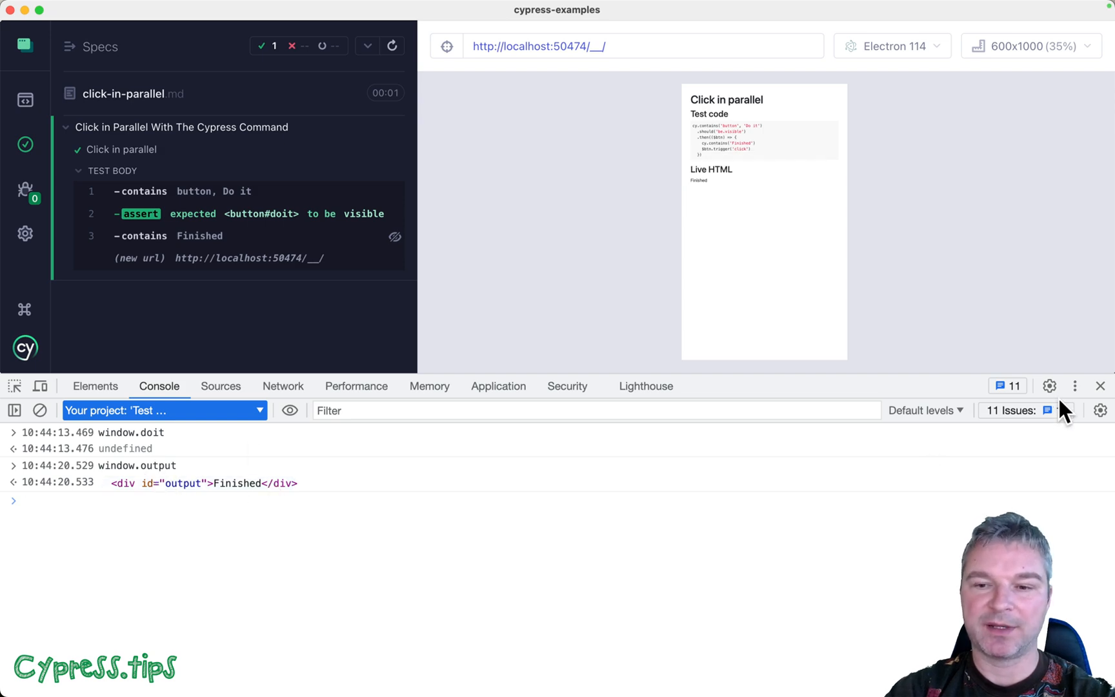
pyautogui.click(1101, 385)
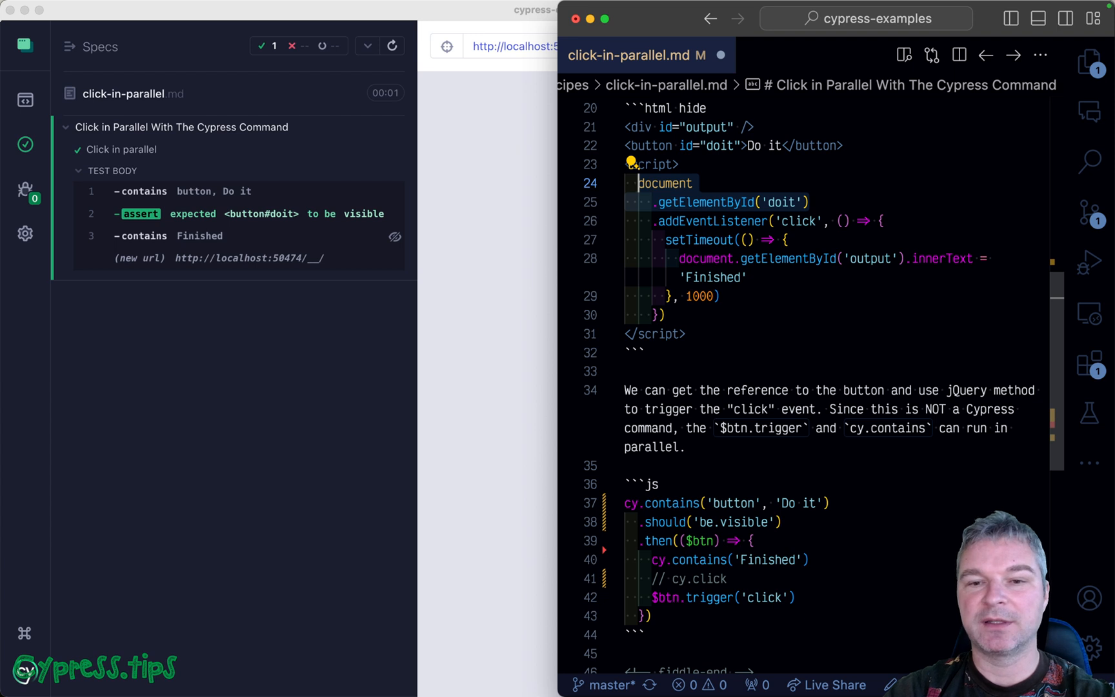
# Step: Replace the getElementById lookups with window.doit and window.output, then save to rerun
pyautogui.write('window.do')
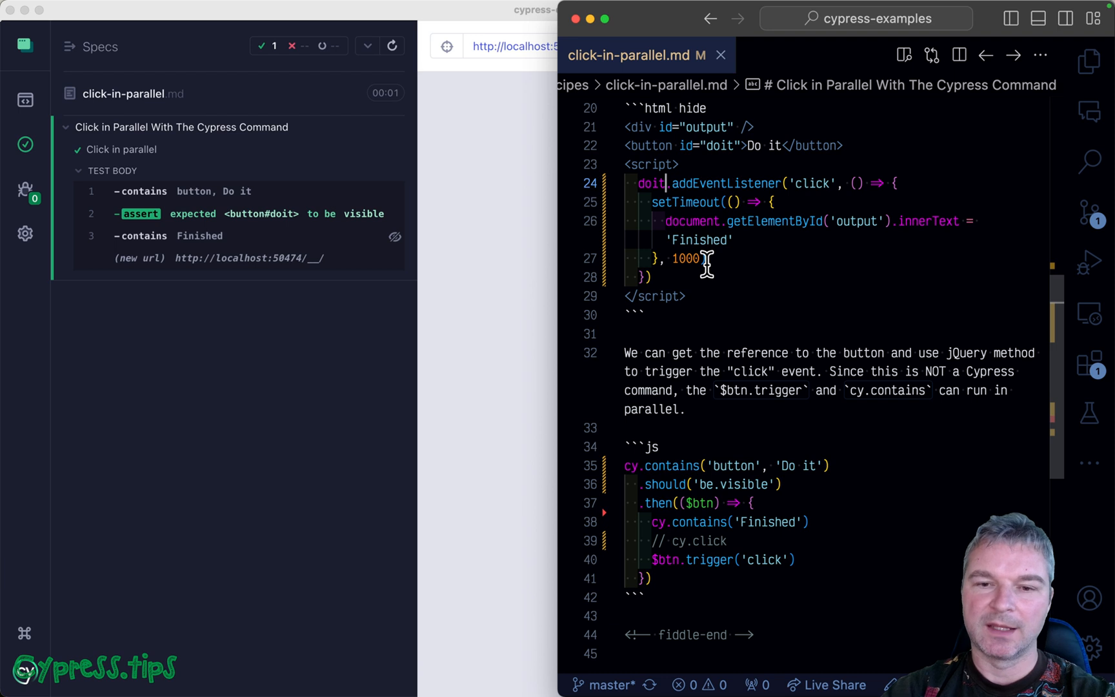
pyautogui.moveTo(818, 221)
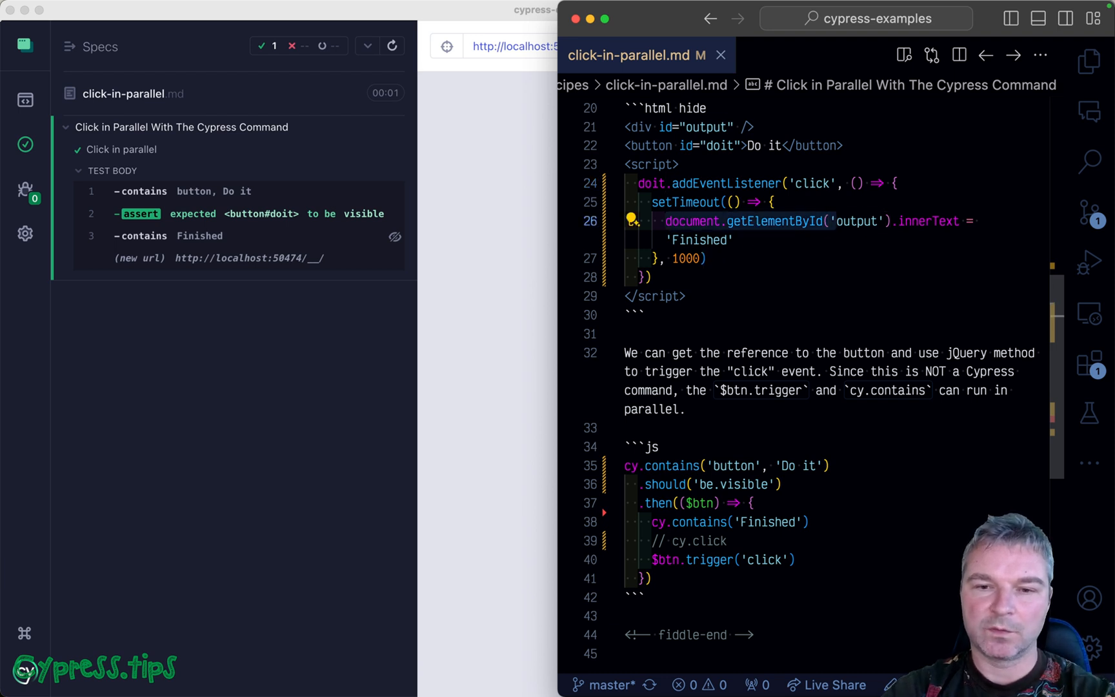
pyautogui.write('window.output')
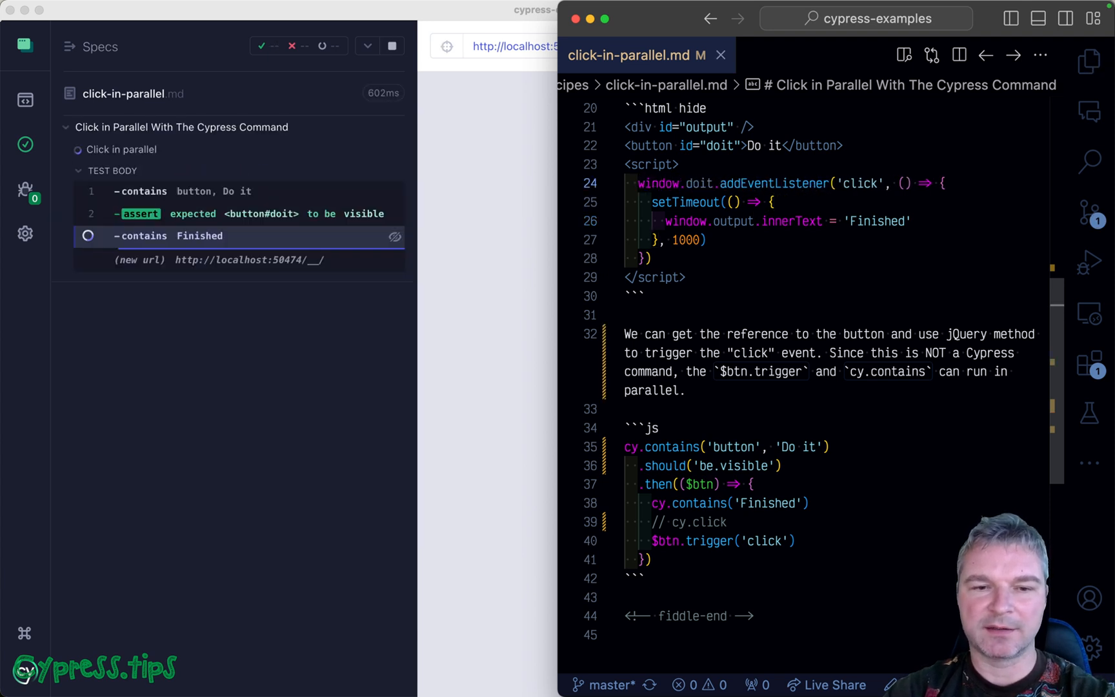
pyautogui.click(391, 46)
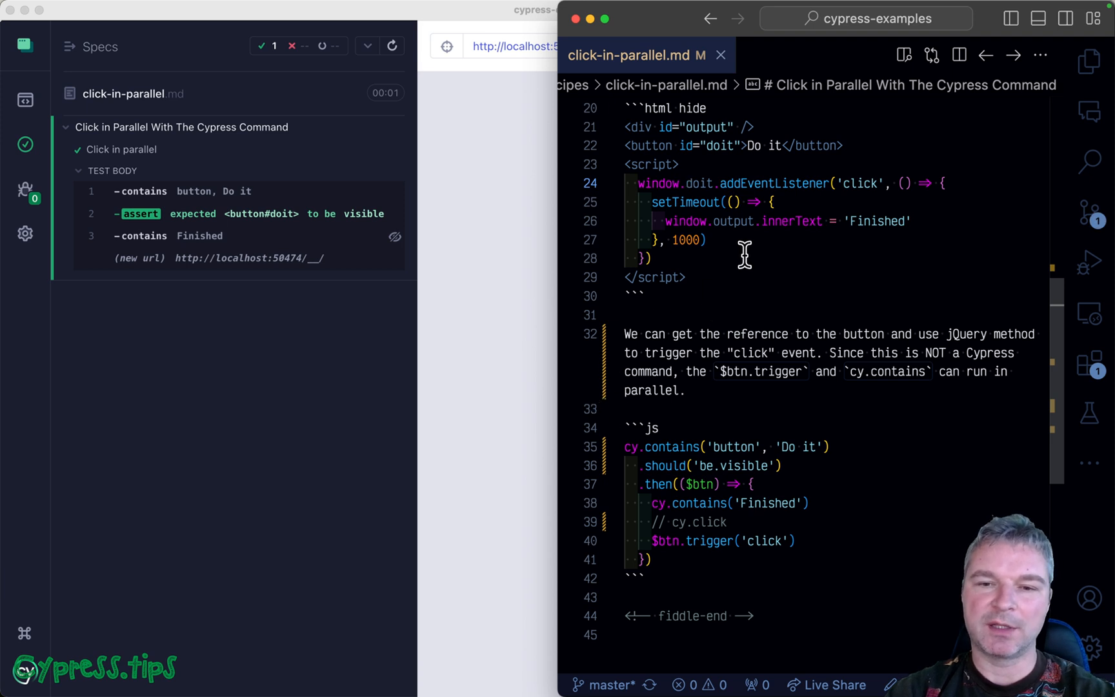
pyautogui.scroll(-3)
pyautogui.write('cy.window')
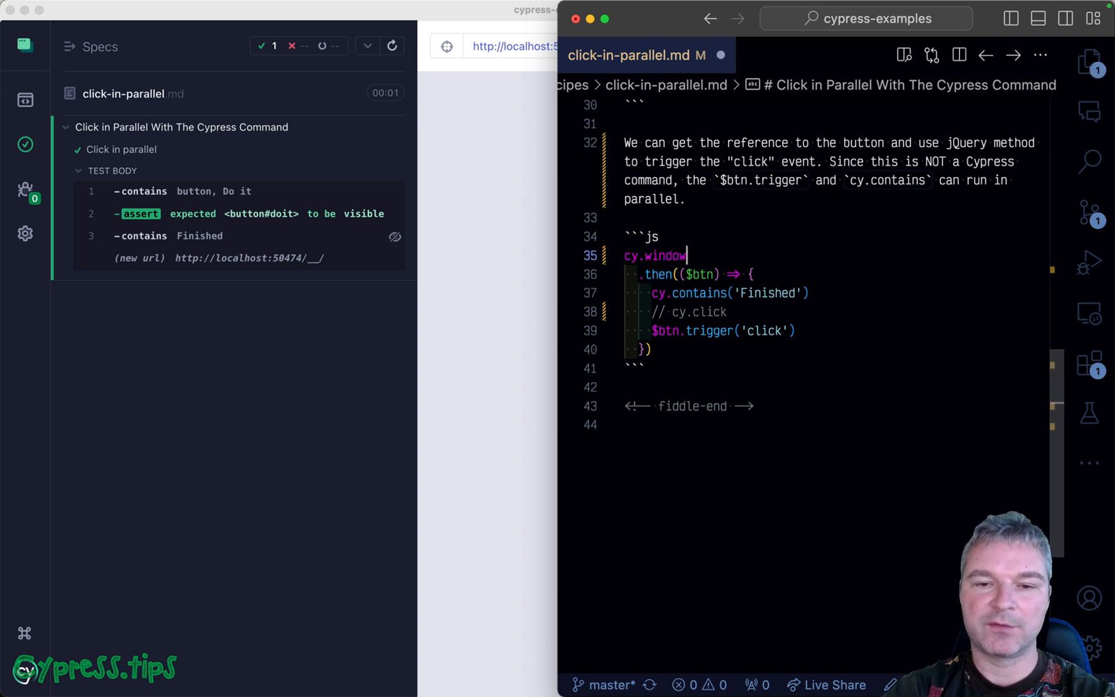
# Step: Chain .its('doit') onto cy.window() so the test fetches the button from window.doit
pyautogui.write(".its('')")
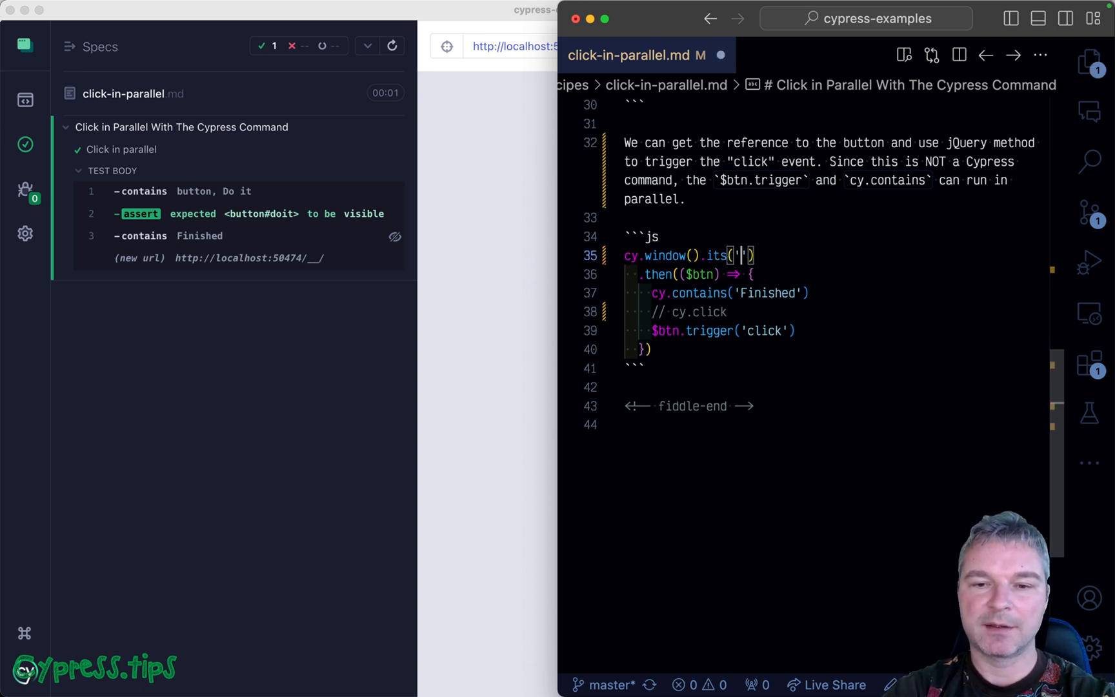
pyautogui.write("doit')")
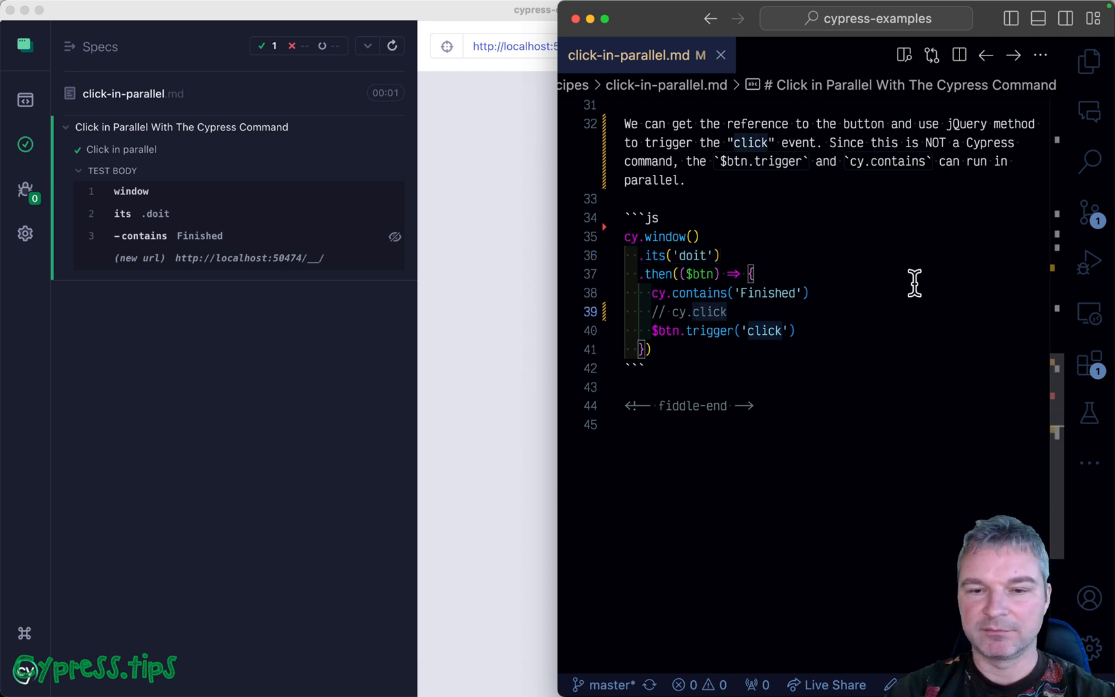
pyautogui.scroll(3)
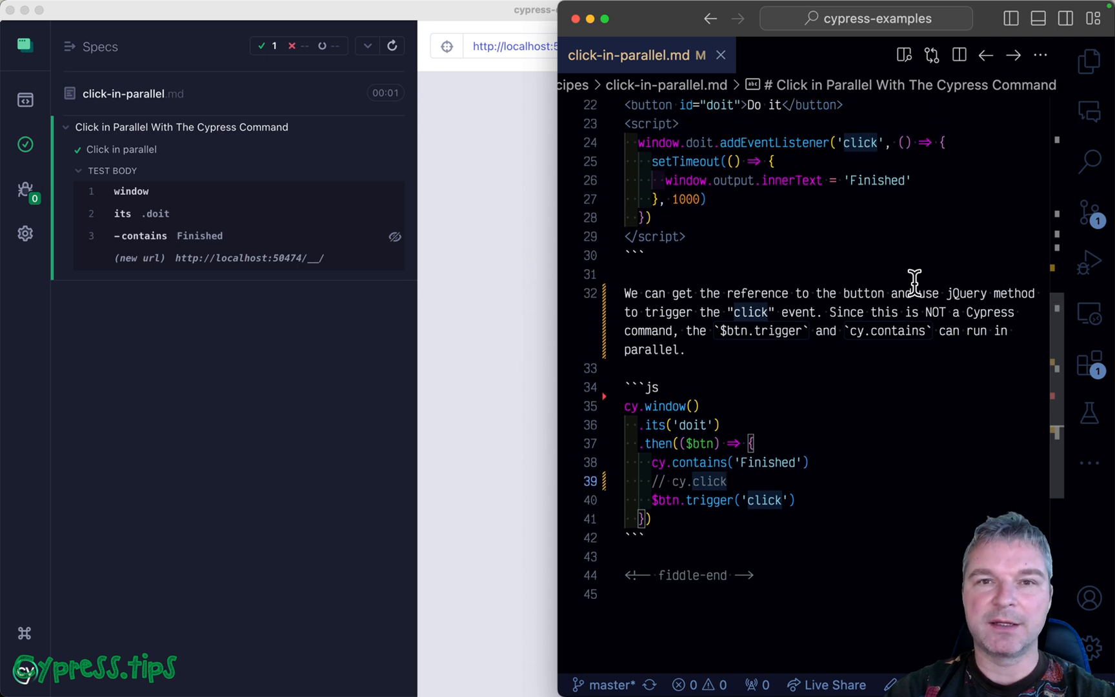